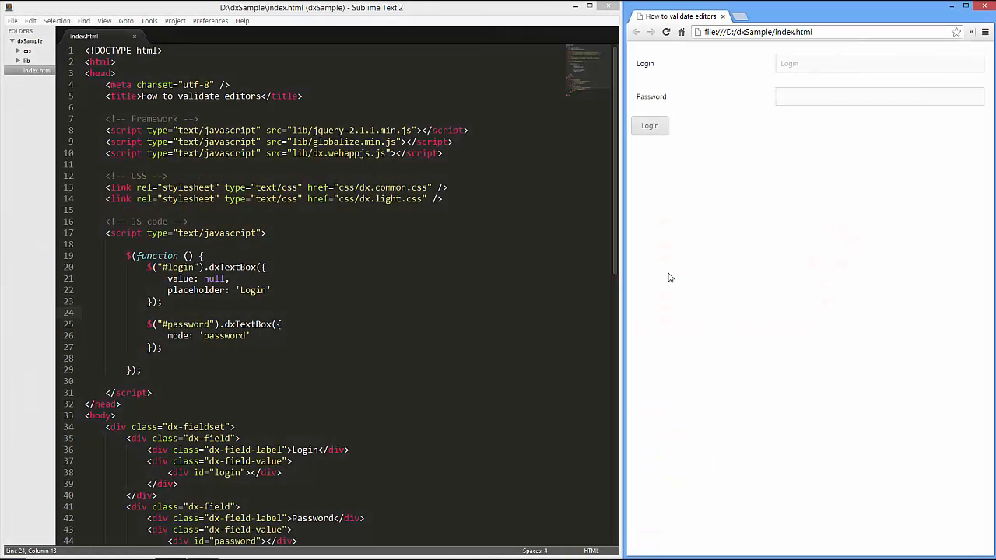
Enter 111 in Login and submit to see the digits and required-Password errors
click(879, 62)
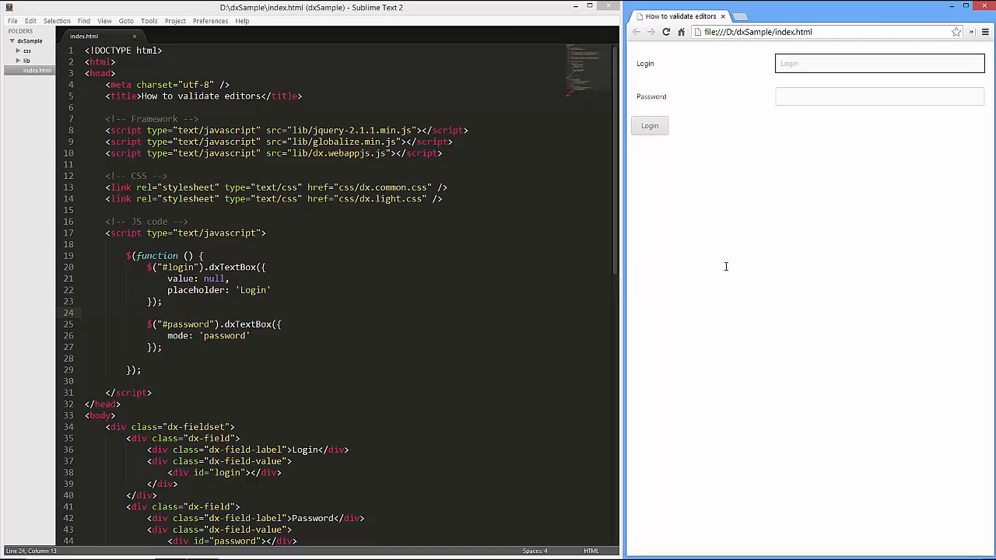
text(111)
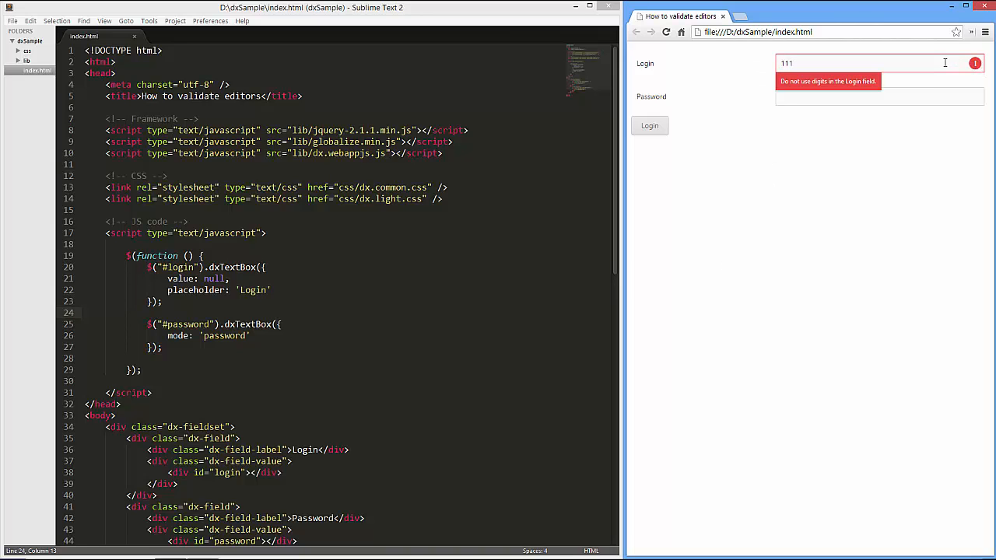
click(649, 124)
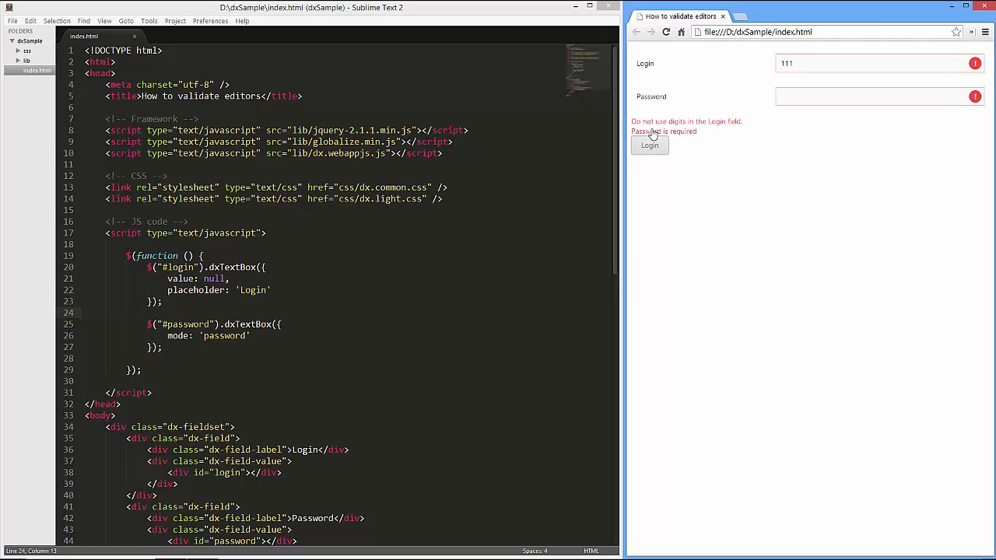
mouse_move(700, 133)
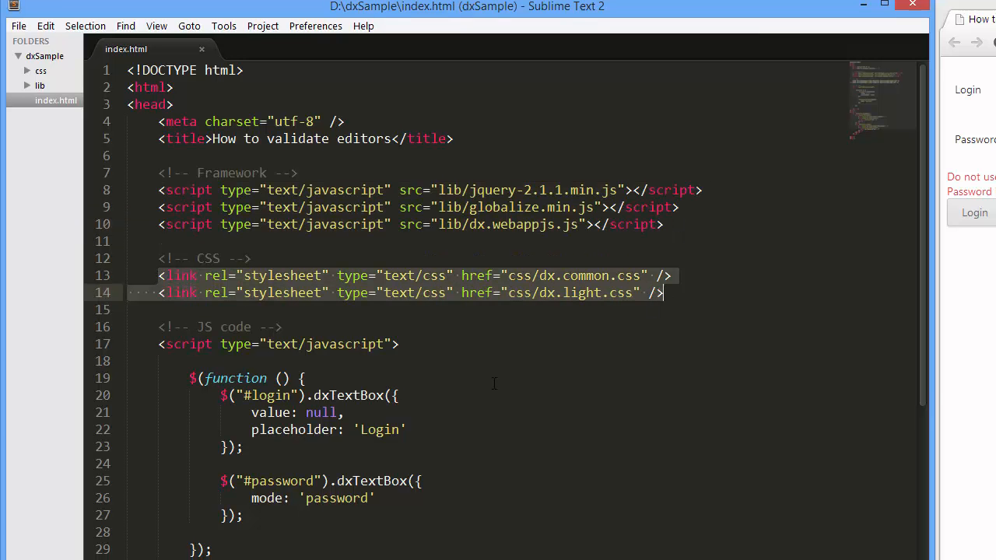
Chain .dxValidator({ validationRules: [{ type: "required" }] }) after the #login dxTextBox
scroll(down, 3)
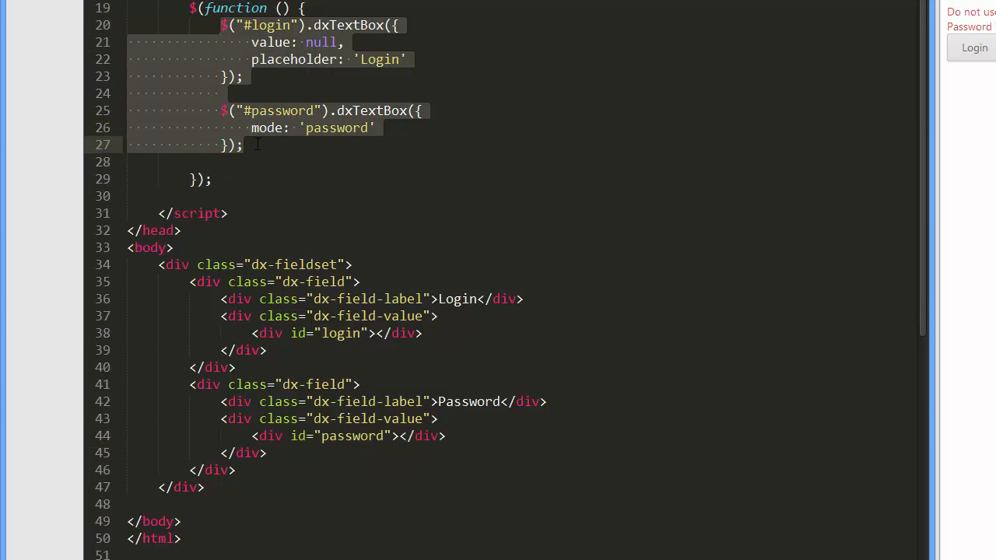
click(236, 76)
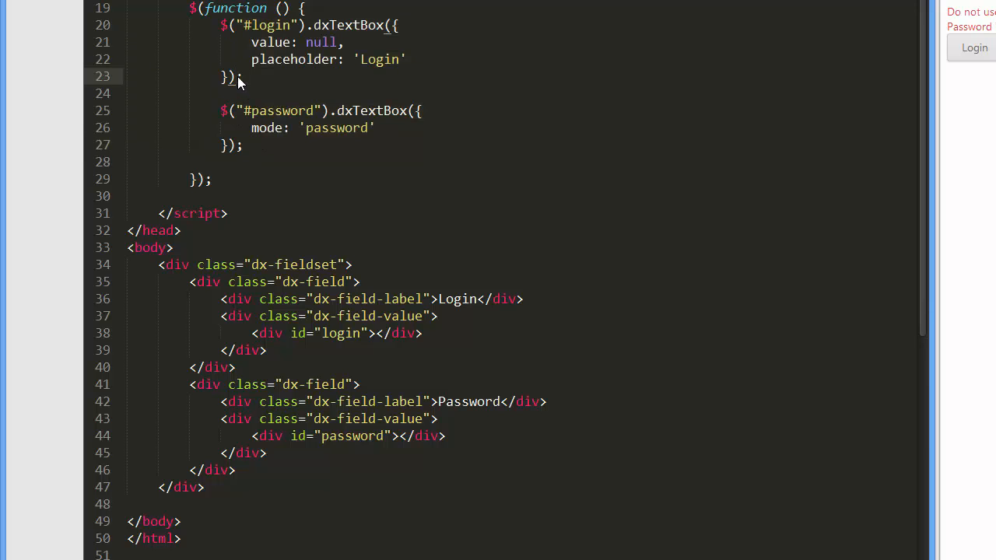
text(dxValidator)
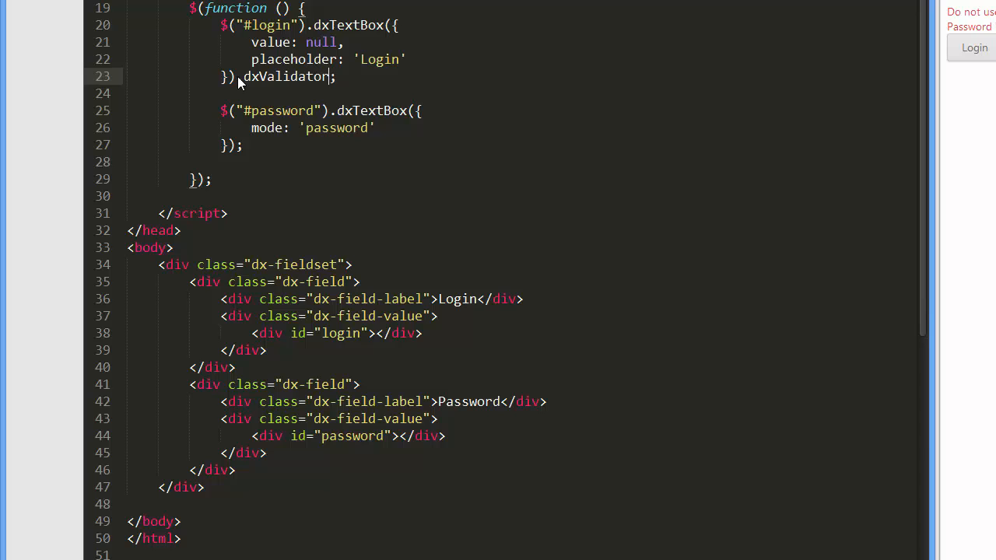
text(())
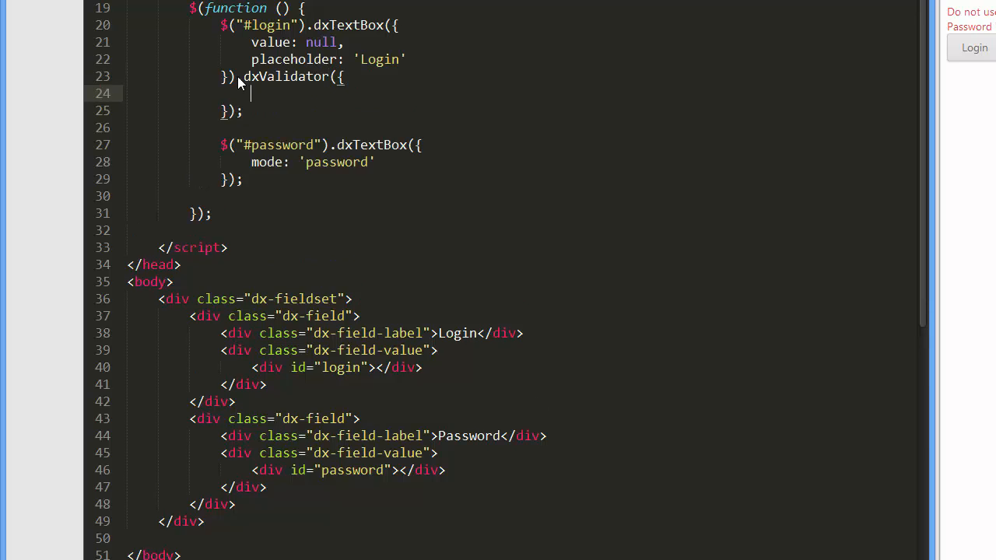
text(validation)
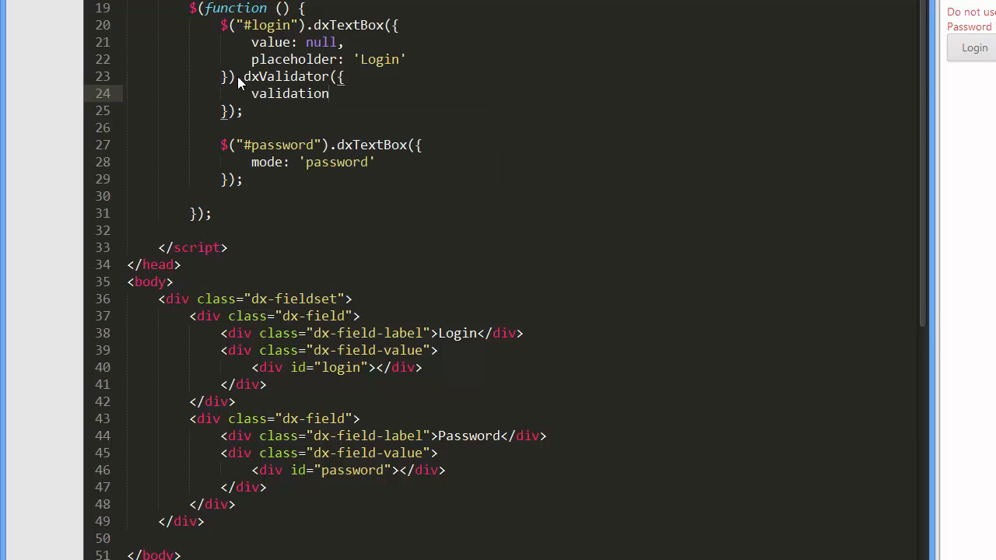
text(Rules)
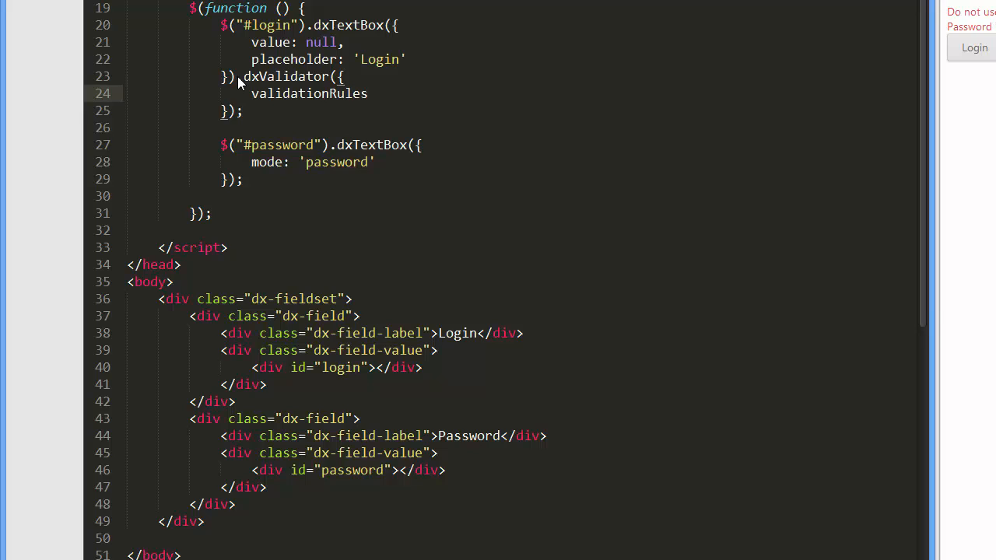
text(:)
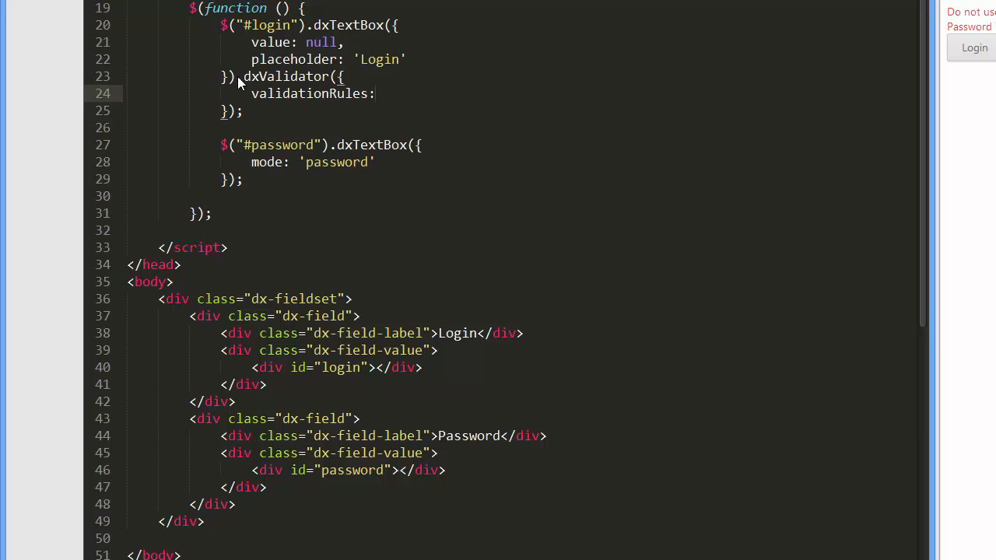
text([{}])
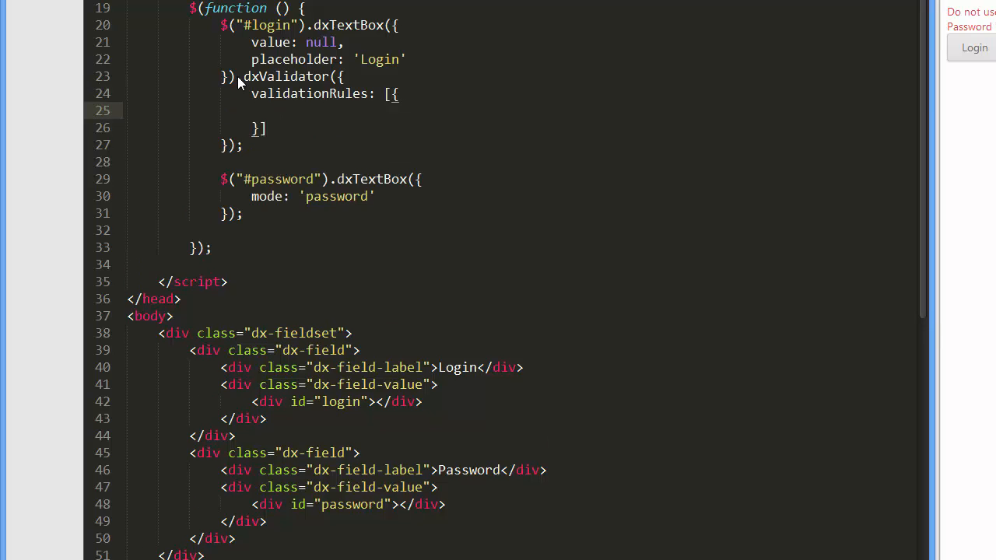
text(type: "")
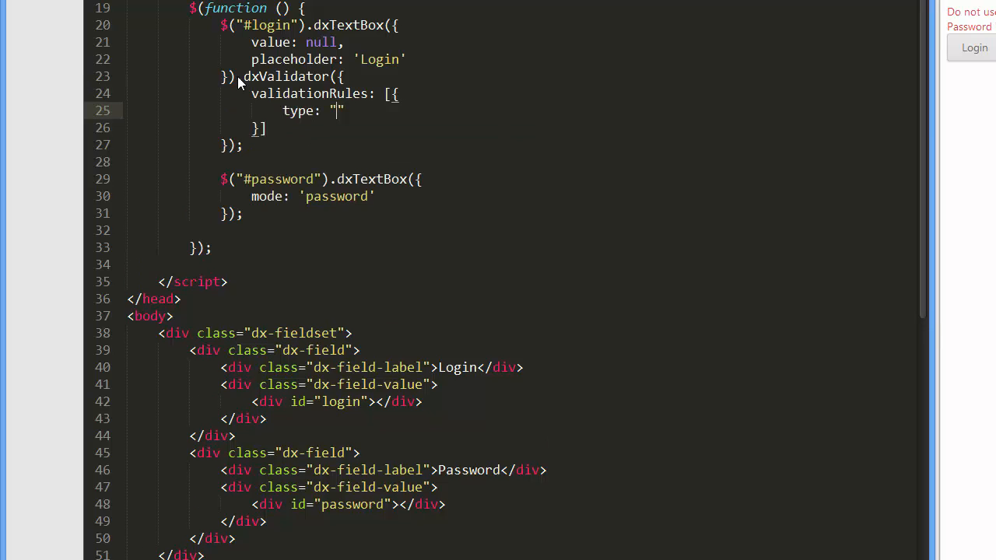
text(required)
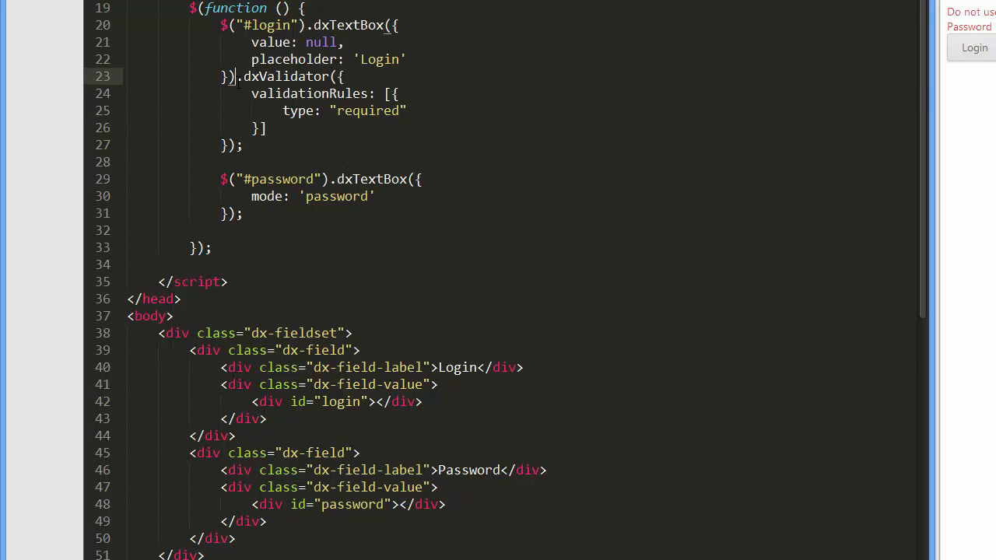
Reuse the validator for password with stringLength, and give Login a pattern rule ^[a-zA-Z]+$
drag(264, 93, 225, 148)
text(type: ")
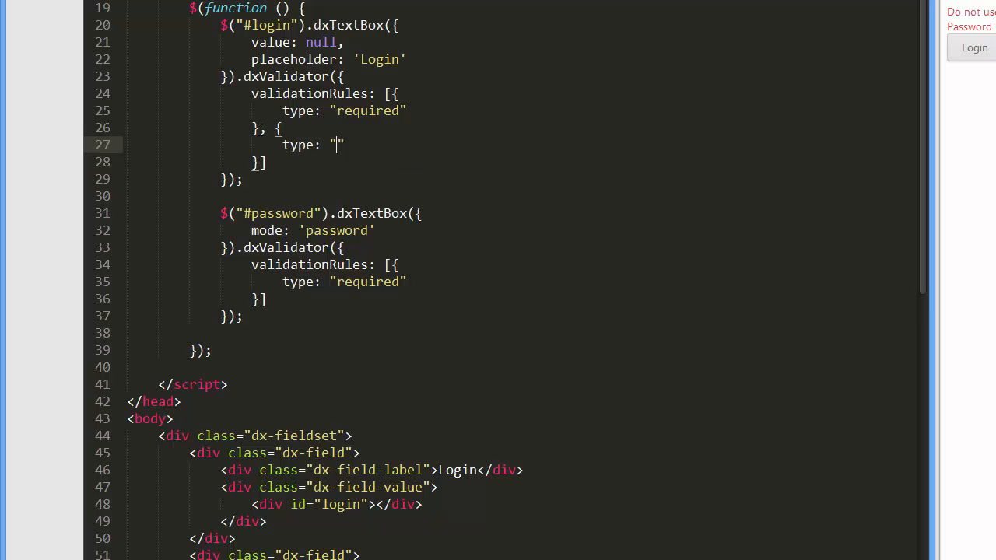
text(pattern)
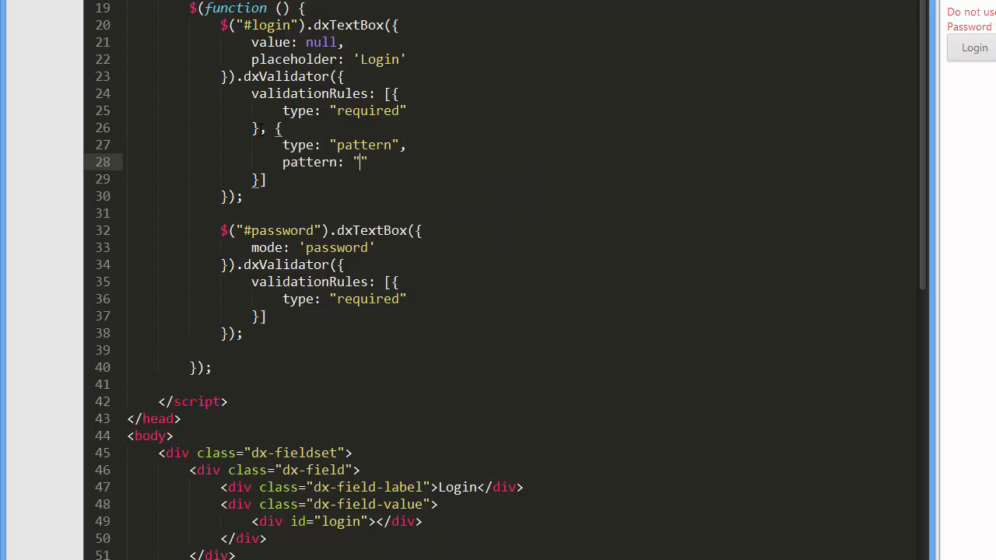
text(^[a-zA-Z]+$)
text(type: ")
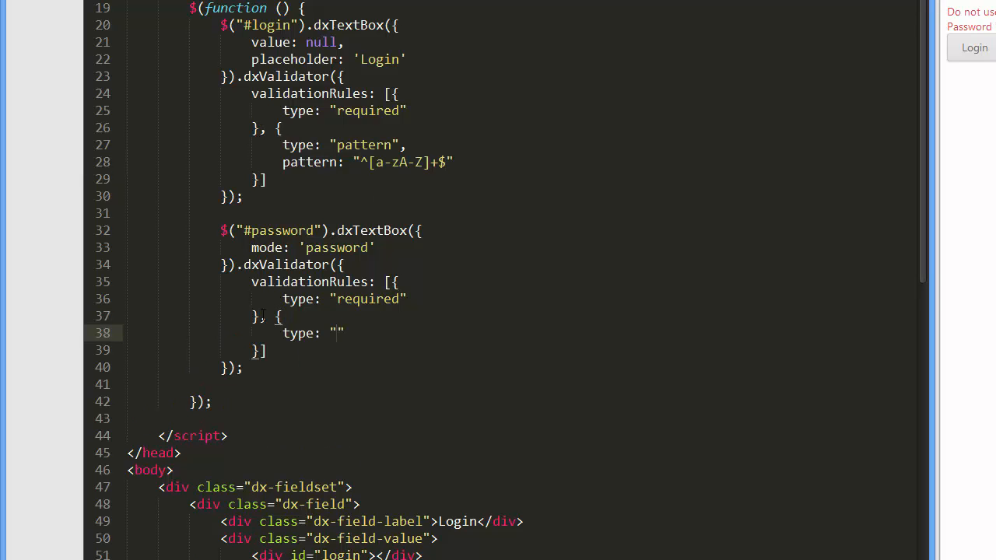
text(stringLength)
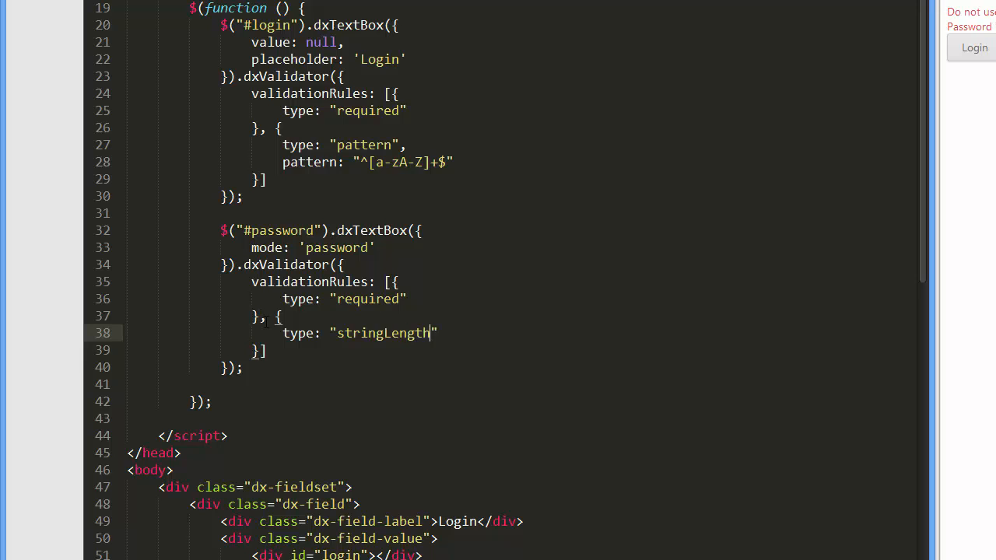
text(,)
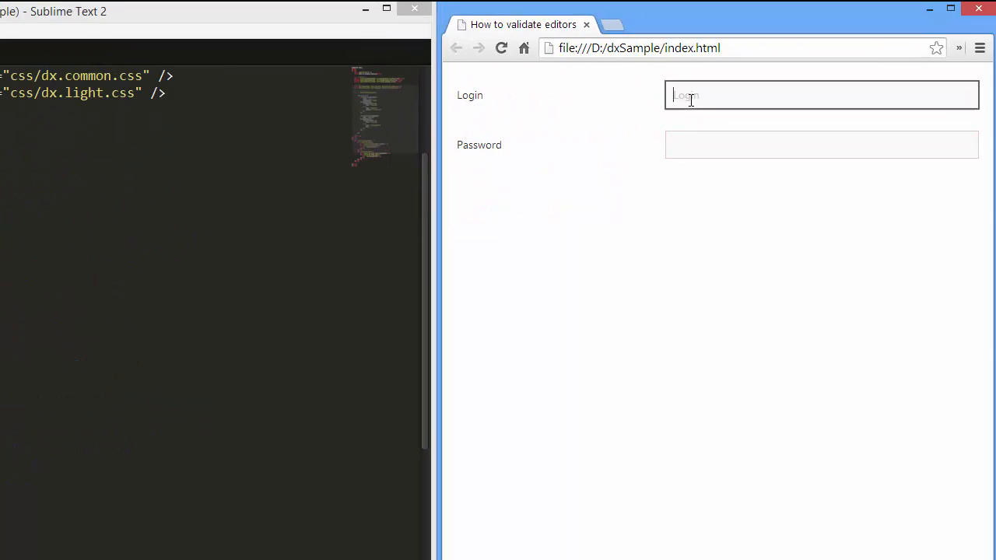
Enter 111 in Login to see the "Value does not match pattern" error
text(111)
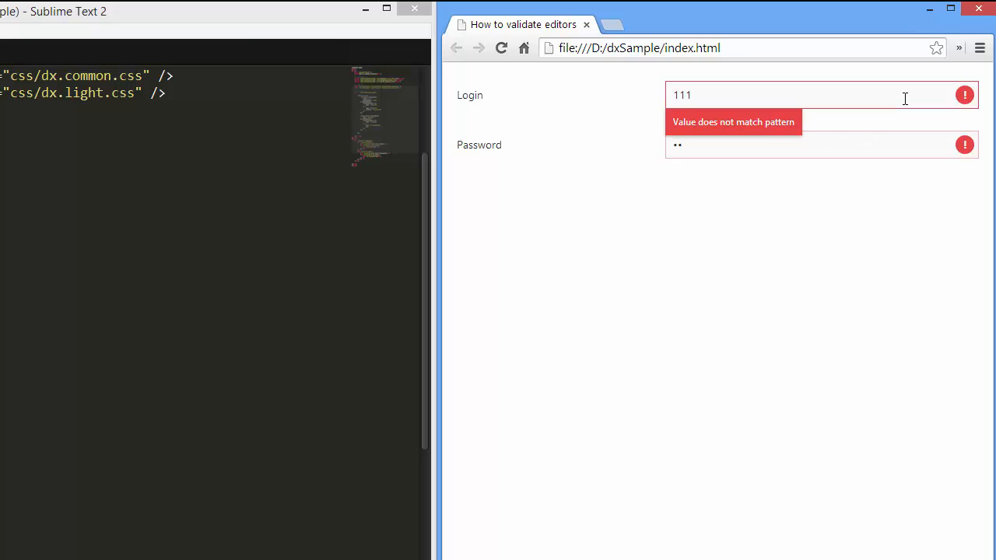
click(822, 145)
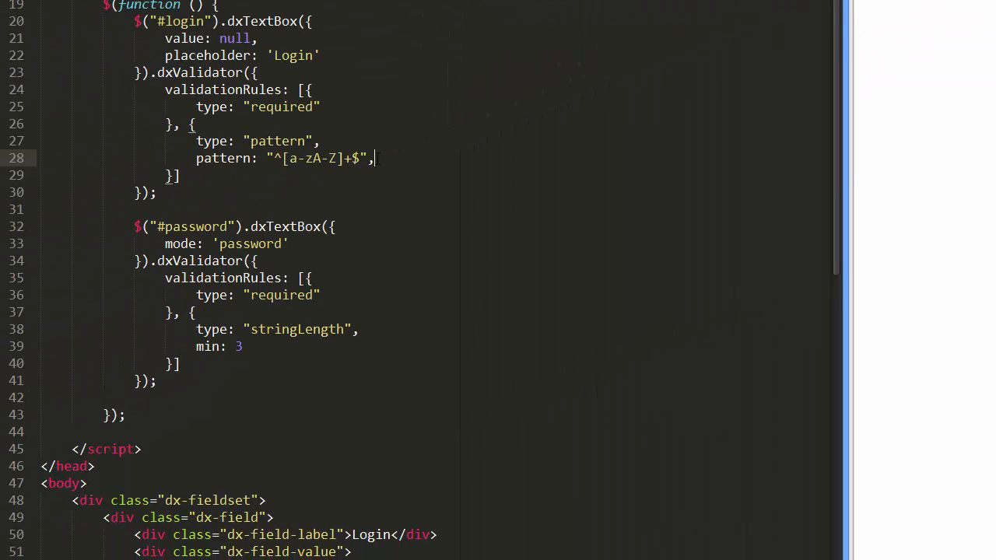
Add message "Do not use digits in the Login field." and name properties "Login" and "Password"
text(message)
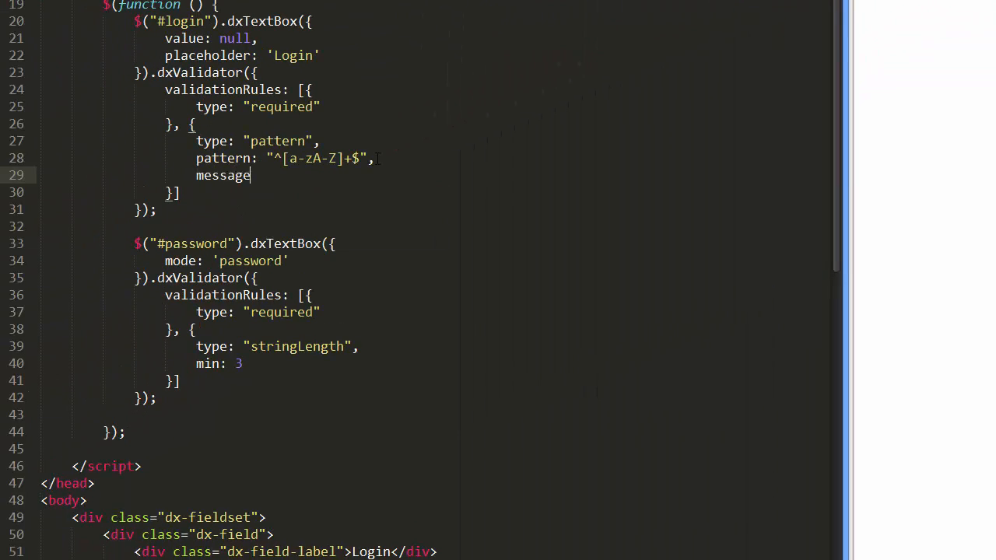
text(: "Do not use digits in the Login field.")
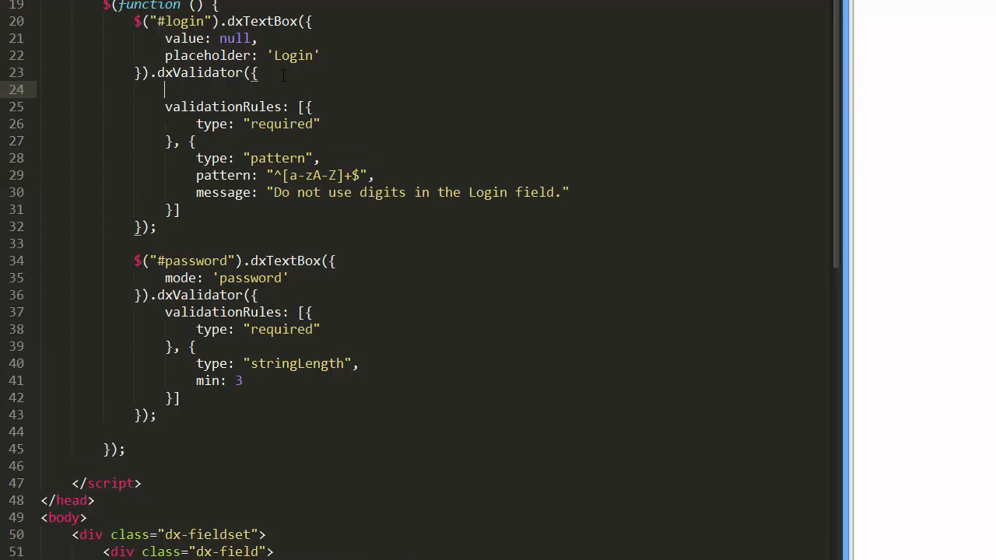
text(name: "")
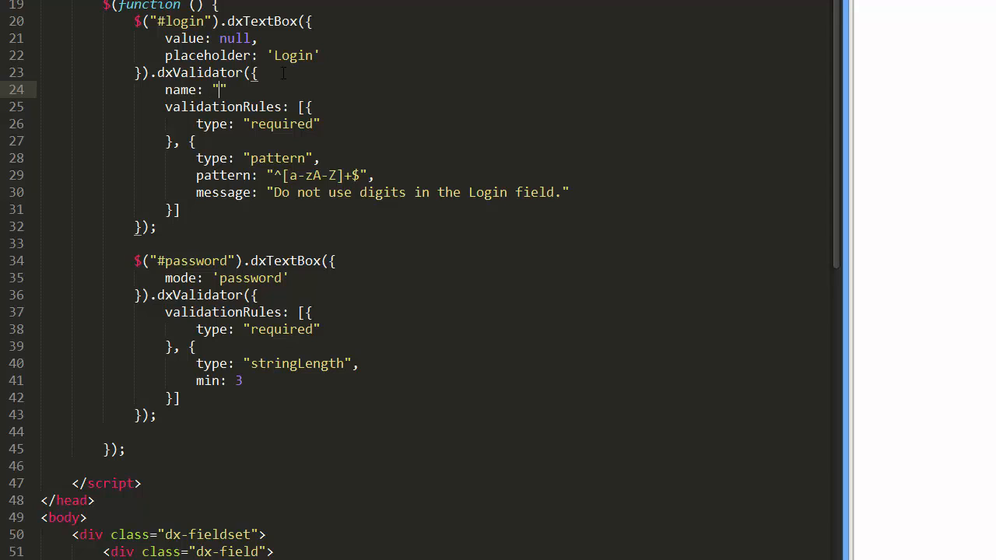
text(Login",)
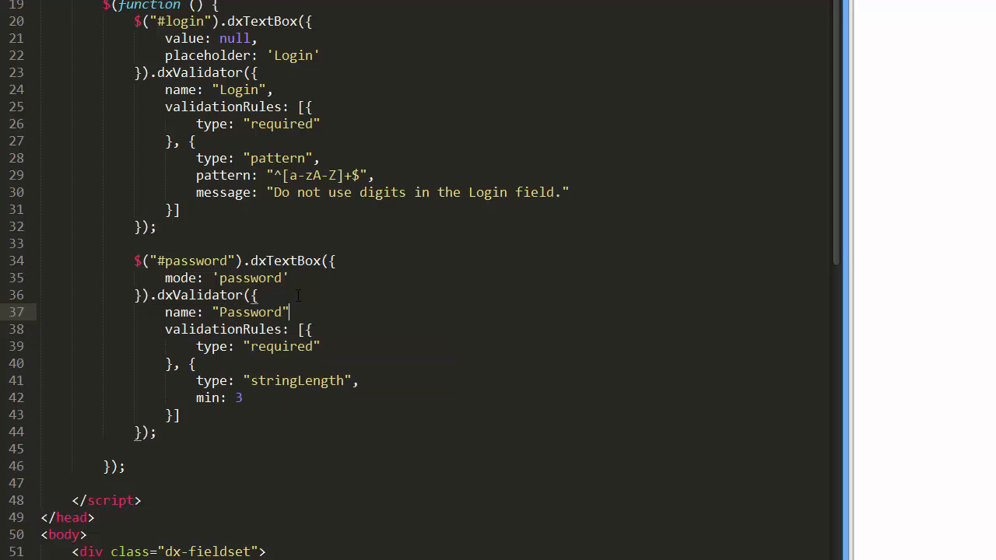
text(,)
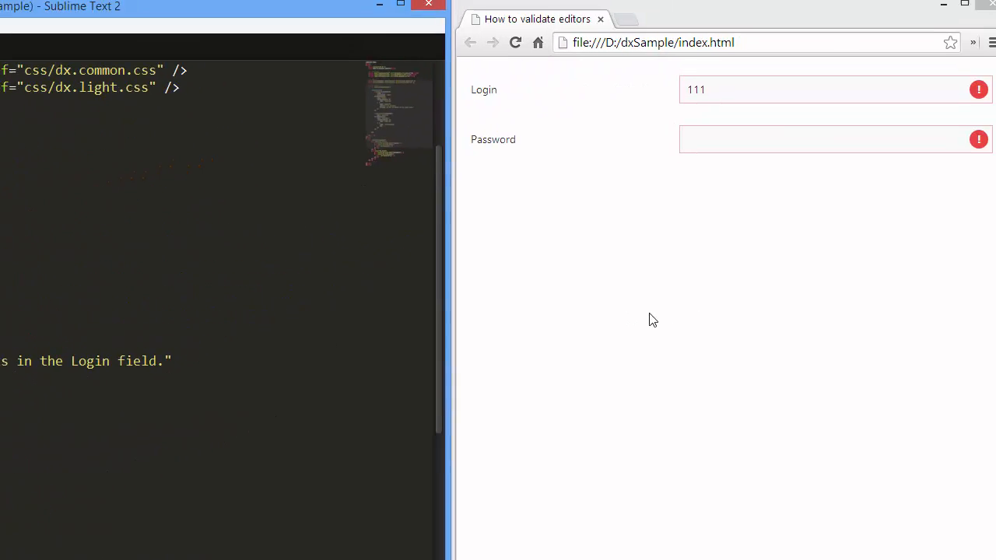
Reload the page and enter 111 in the Login field
click(515, 42)
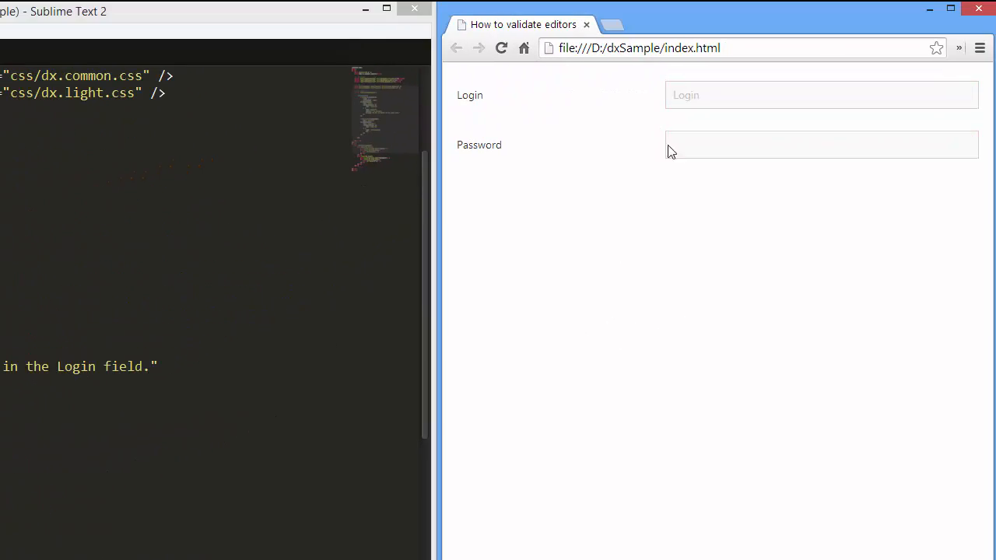
text(111)
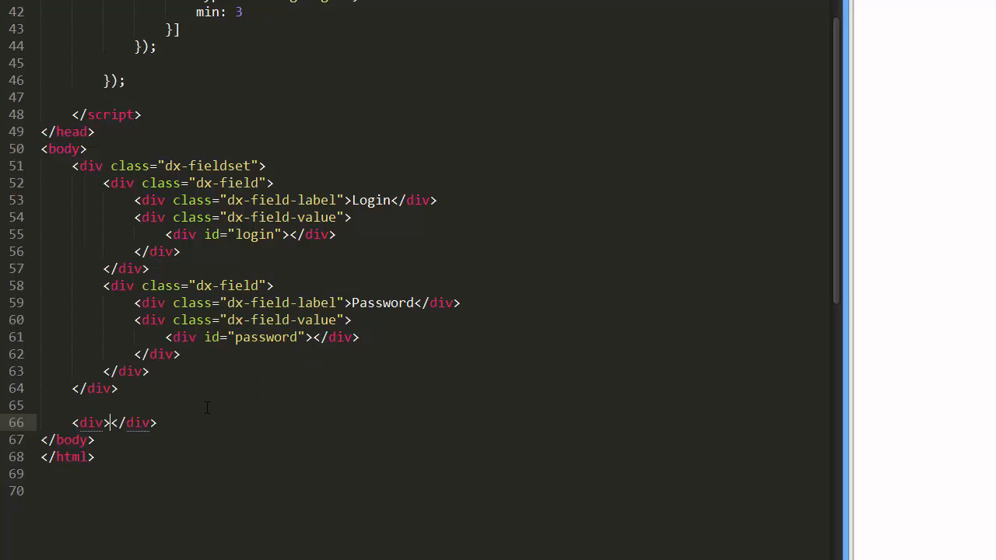
Give the new div id="button" and start the dxButton labelled Login in the script
text(id="")
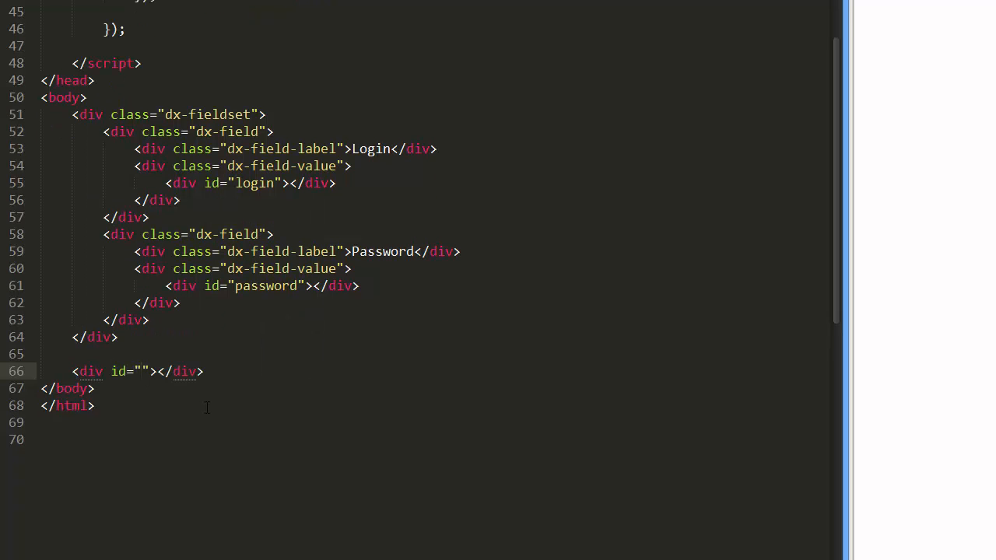
text(button)
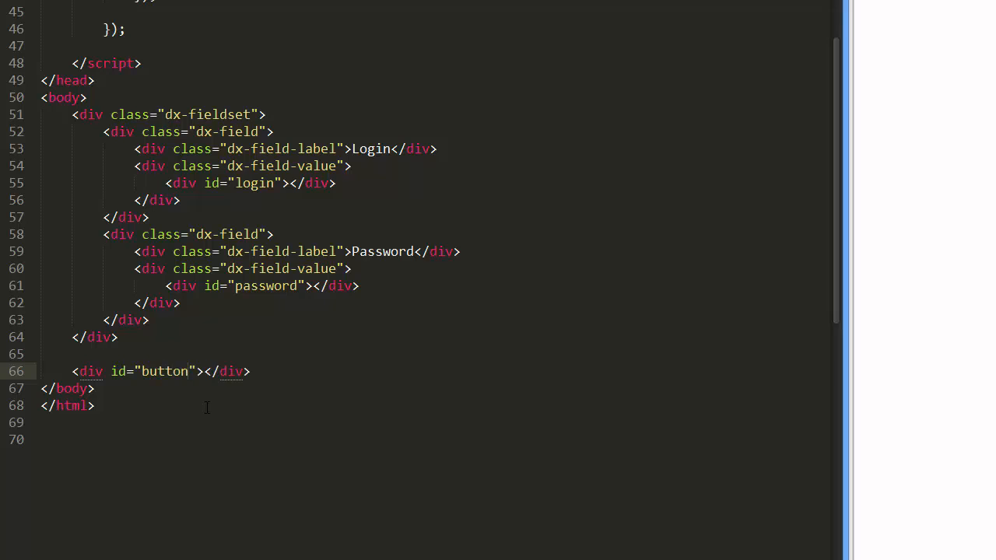
click(188, 370)
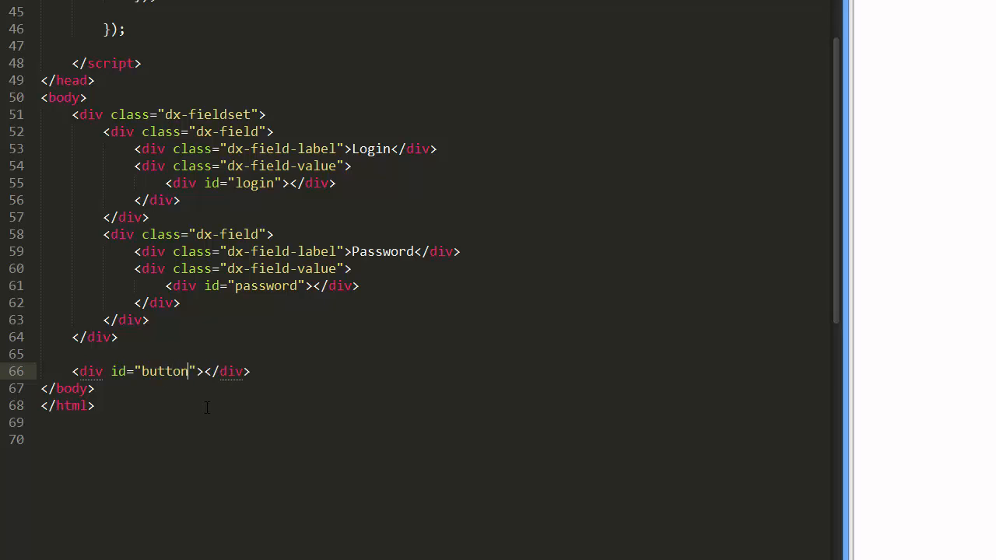
scroll(up, 3)
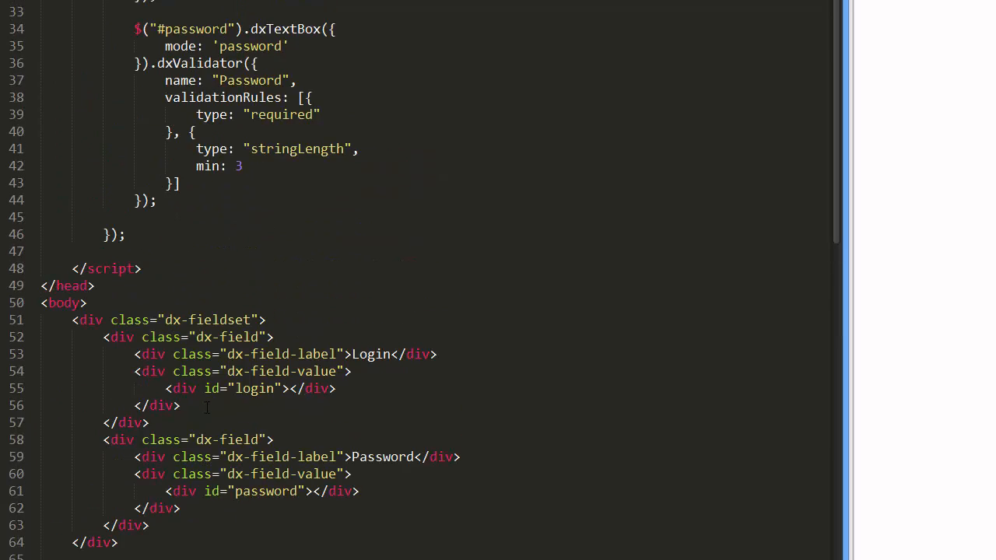
scroll(up, 3)
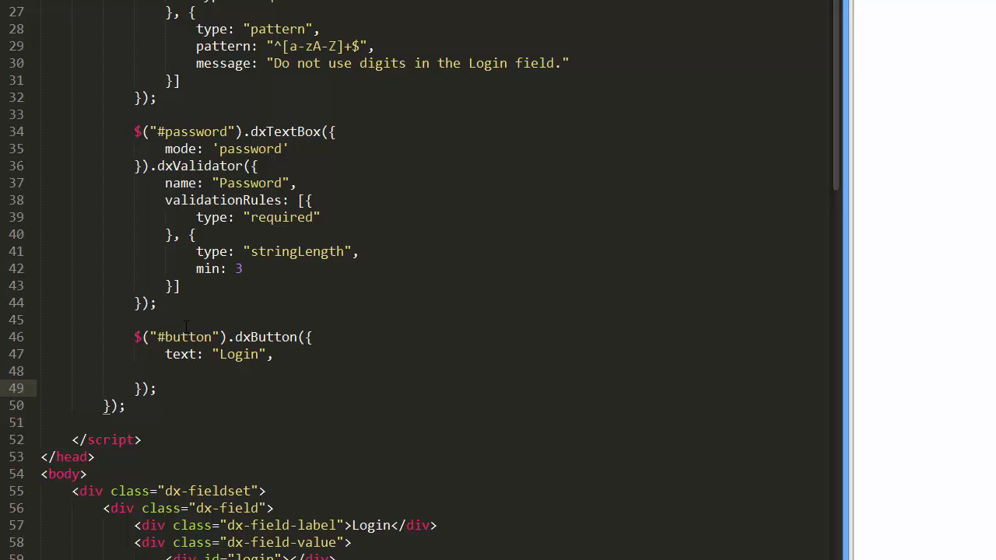
Declare var validationGroup = "sampleGroup" and add validationGroup: validationGroup to the validators
scroll(up, 3)
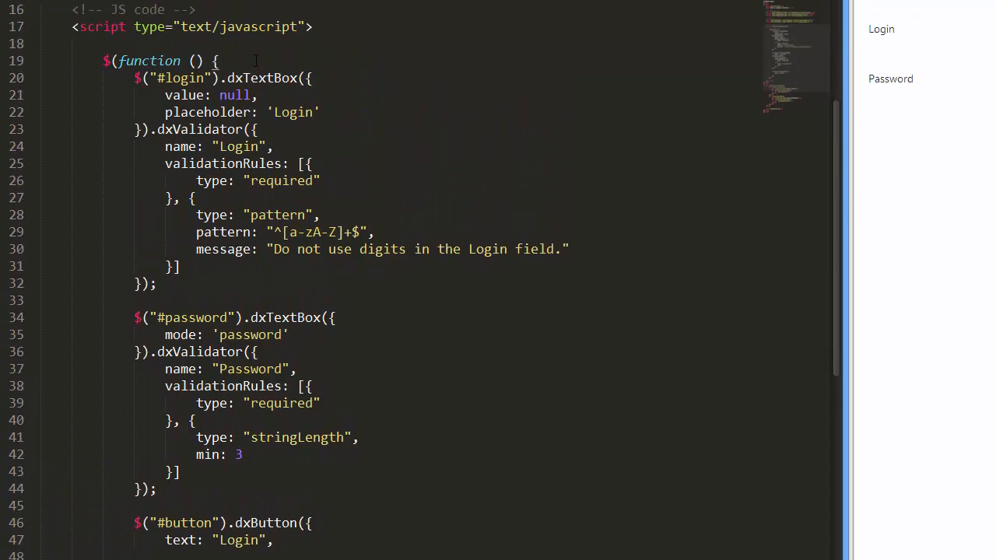
text(var validation)
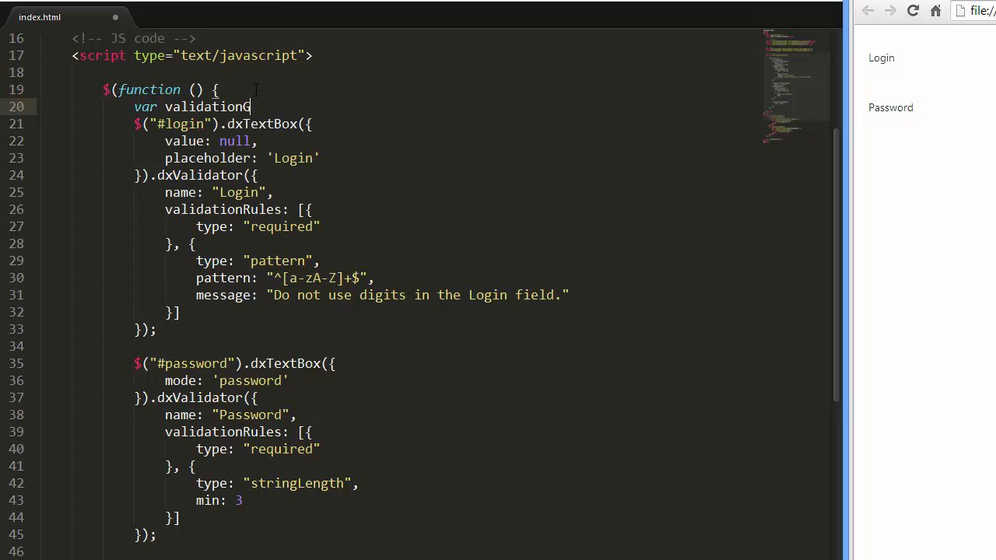
text(Group = "sam")
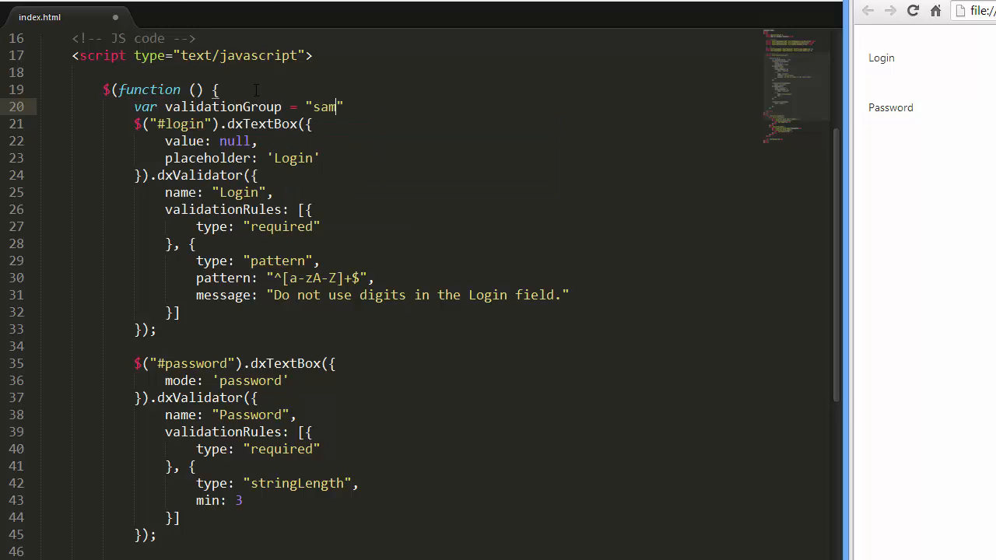
text(pleGroup";)
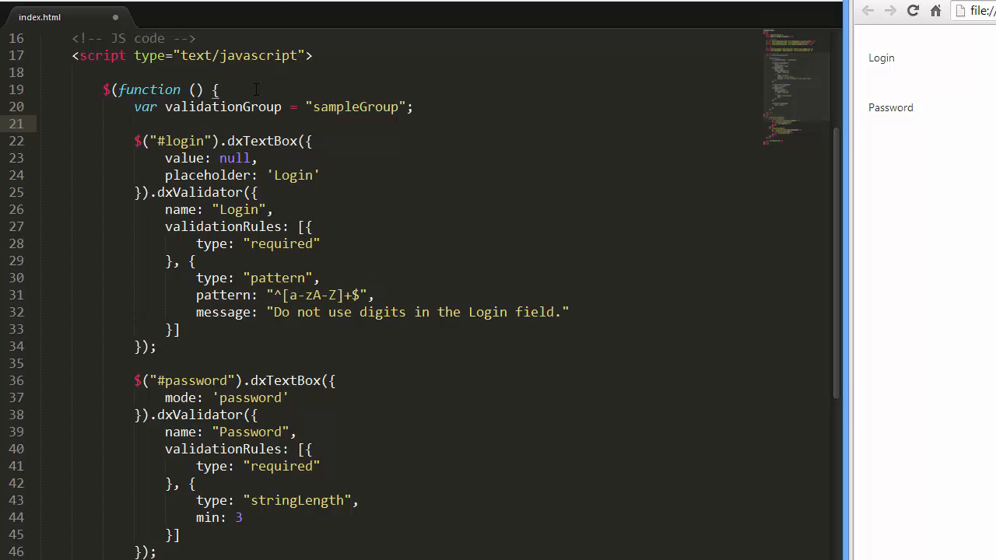
key(enter)
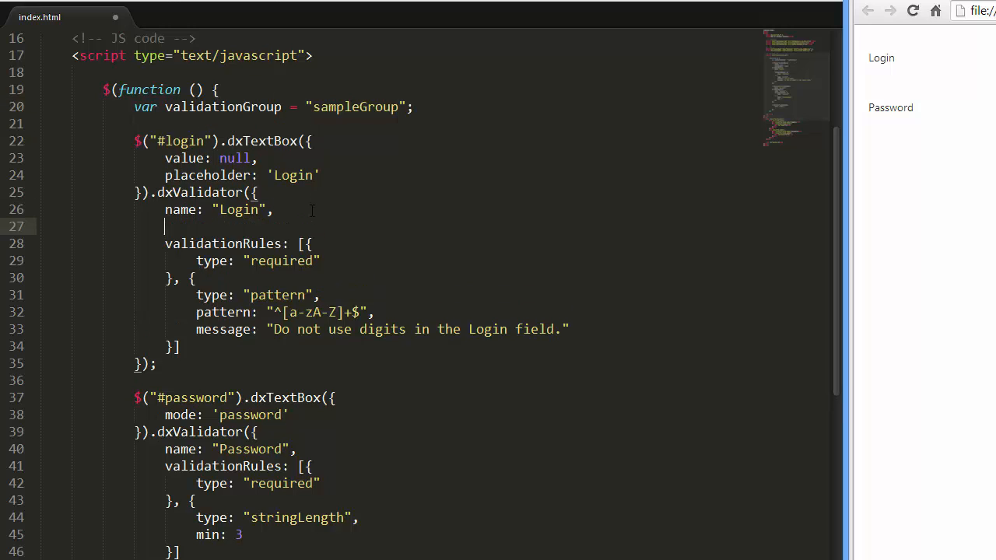
text(validationGroup)
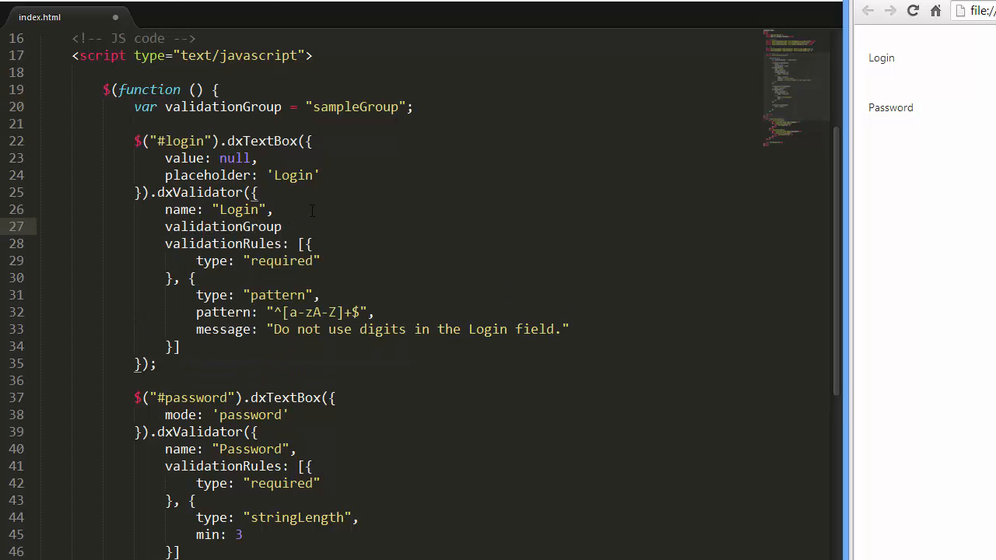
text(: validationGroup,)
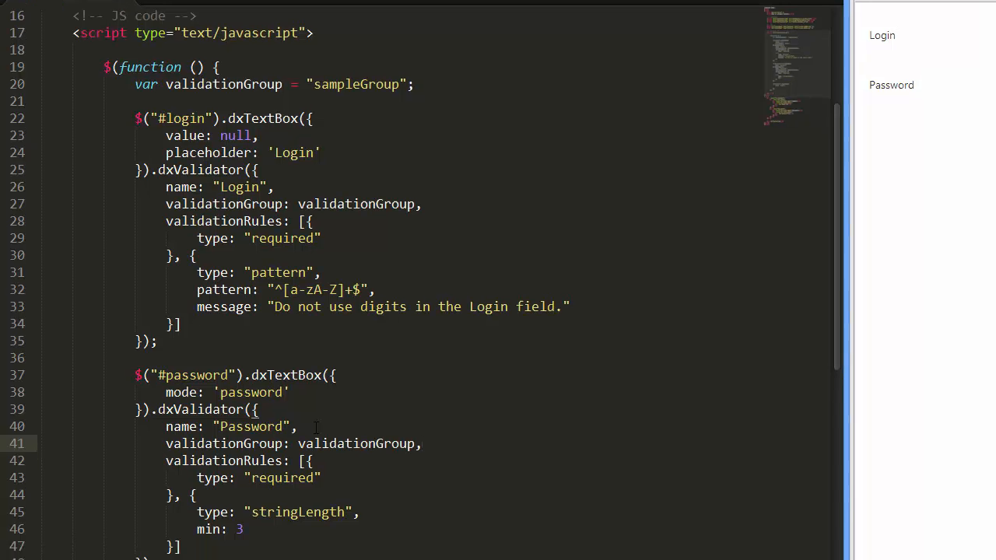
scroll(down, 3)
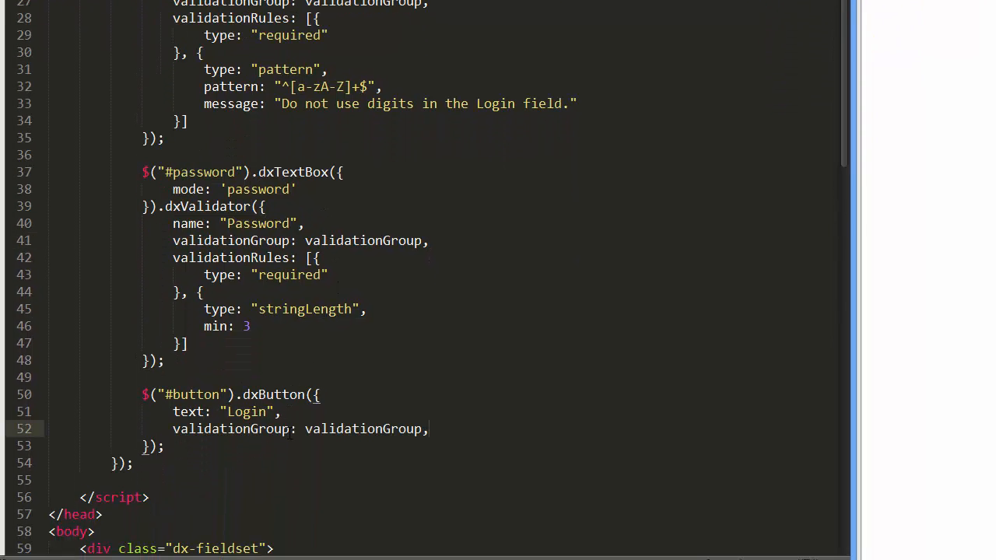
Write the onClick handler calling params.validationGroup.validate() and notifying on success
text(o)
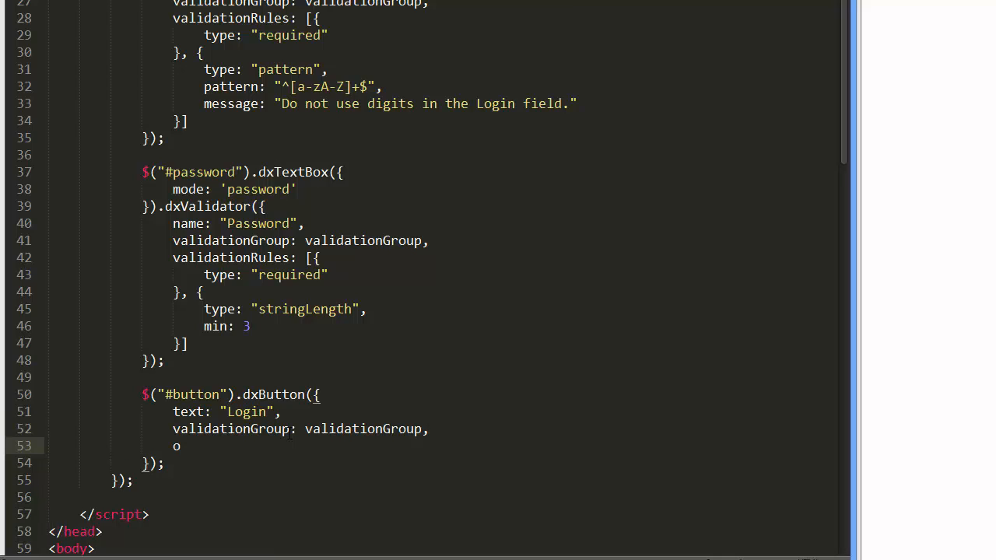
text(nClick: function ()
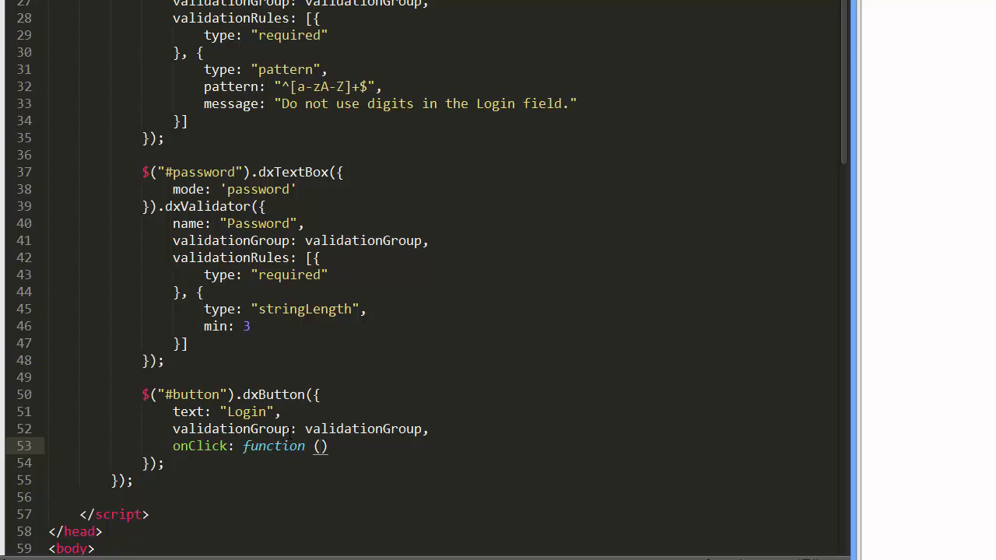
text(params)
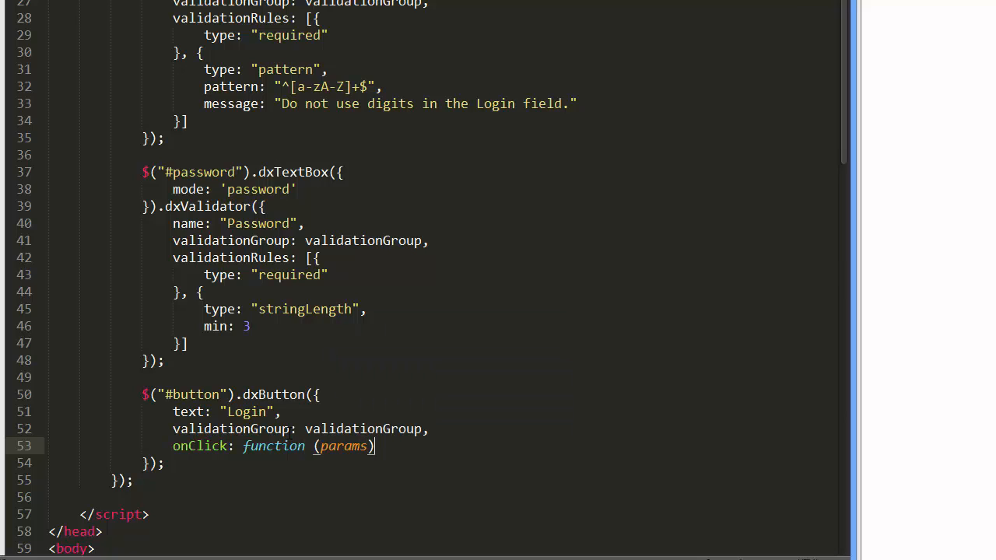
text(var result =)
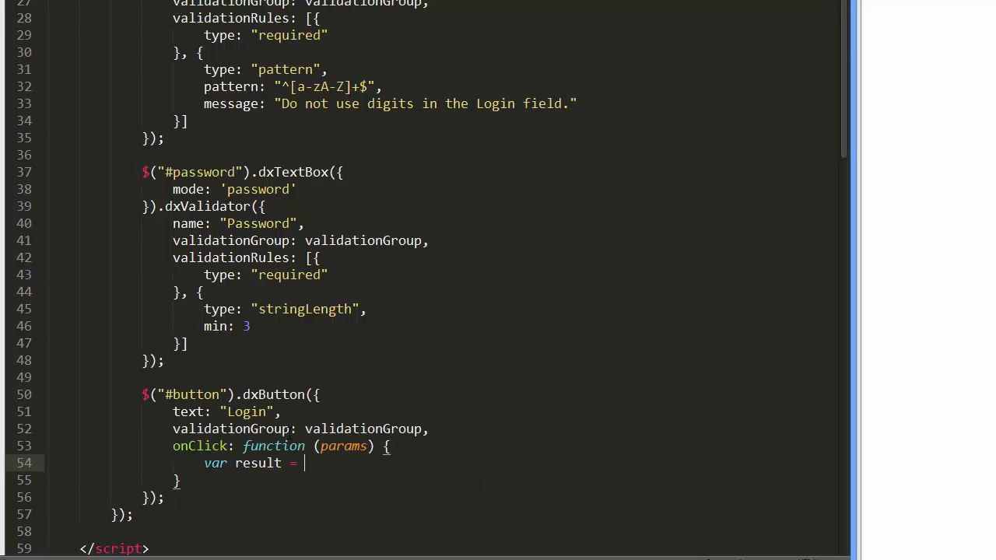
text(params)
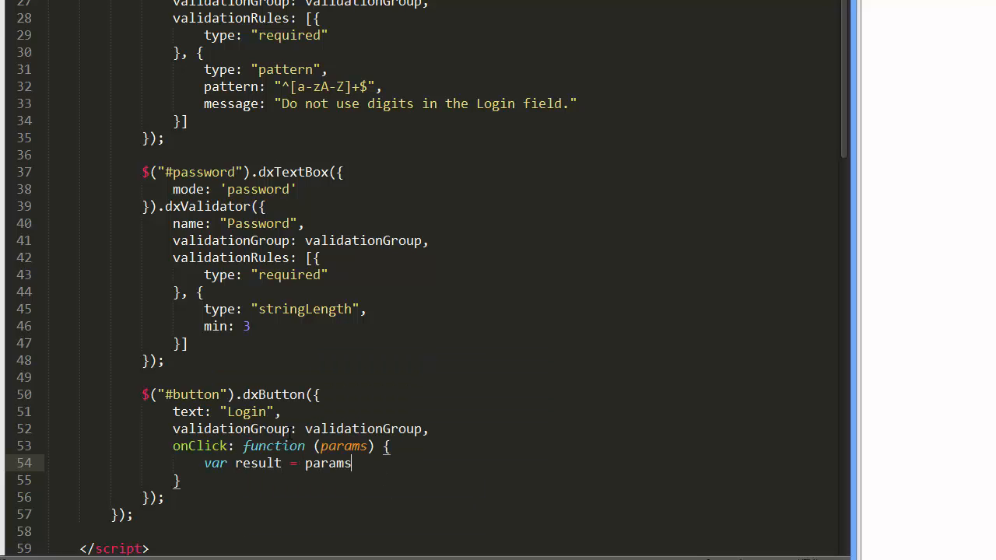
text(.validationGroup.validate()
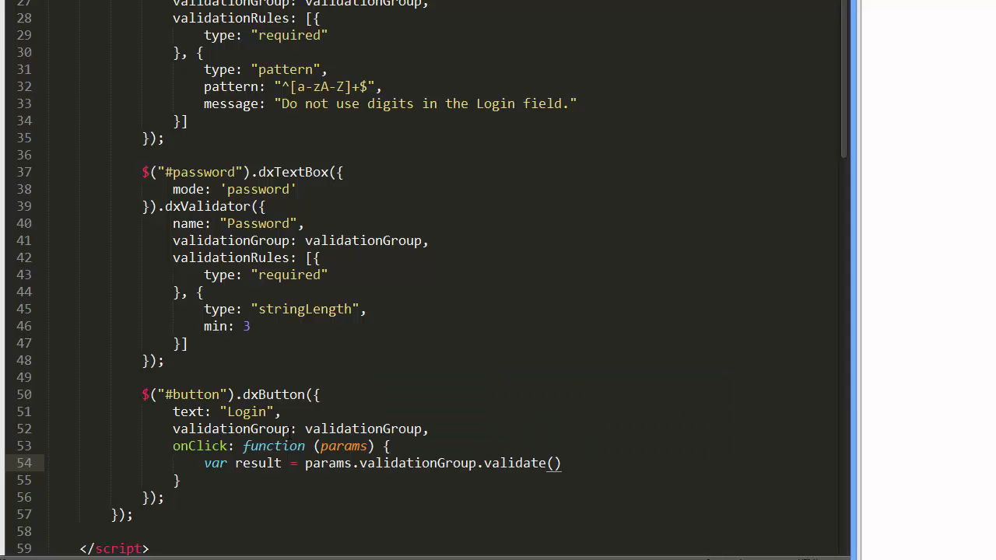
text(;)
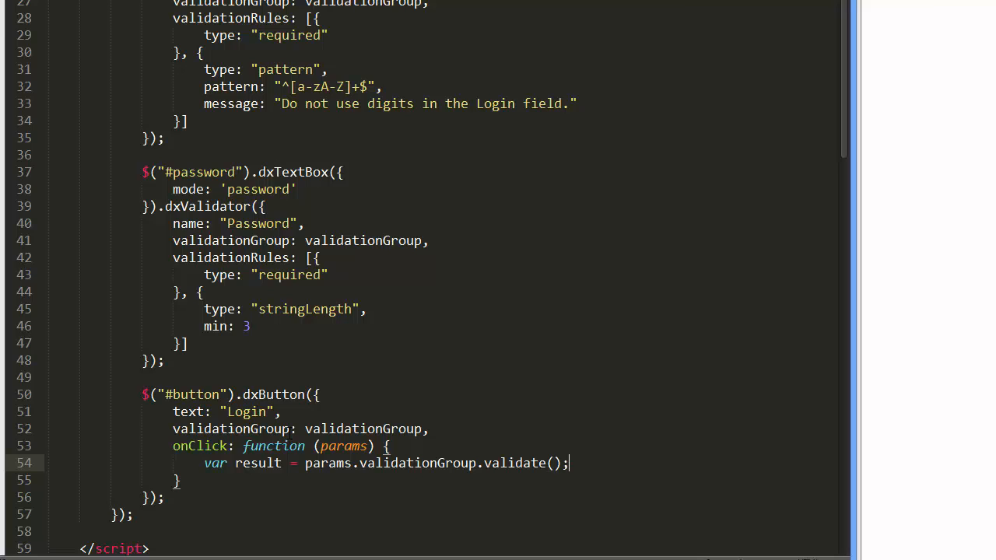
scroll(down, 3)
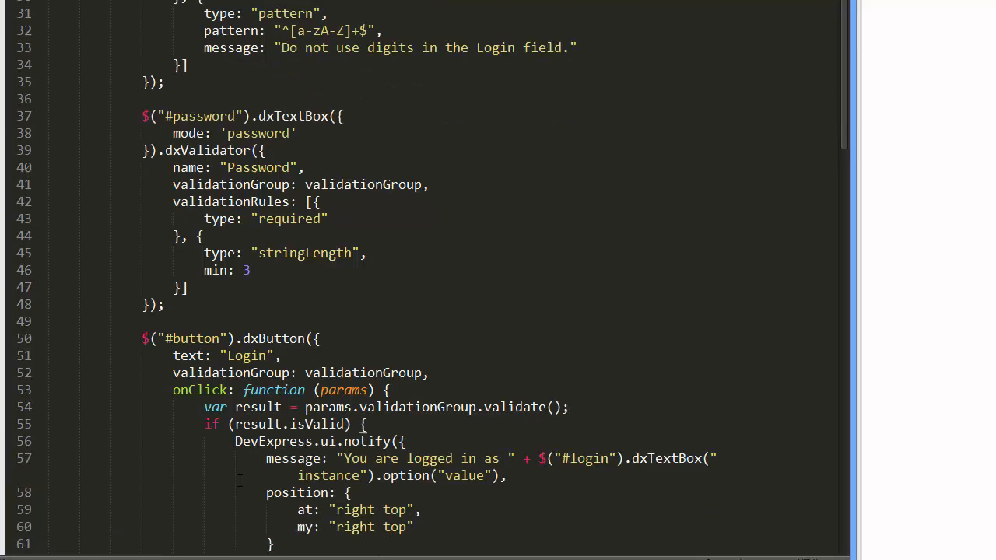
scroll(down, 3)
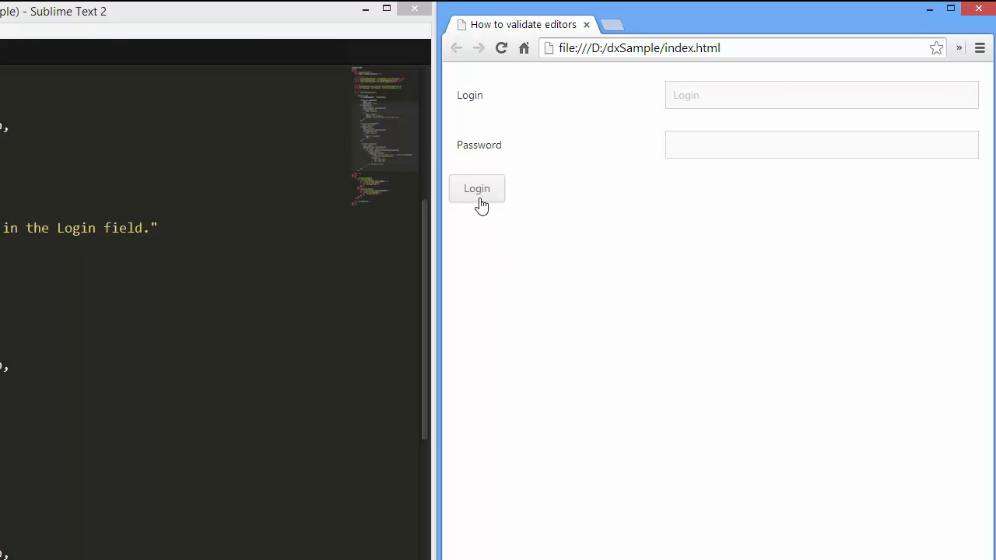
Submit the empty form and focus Password to see both fields flagged invalid
click(476, 188)
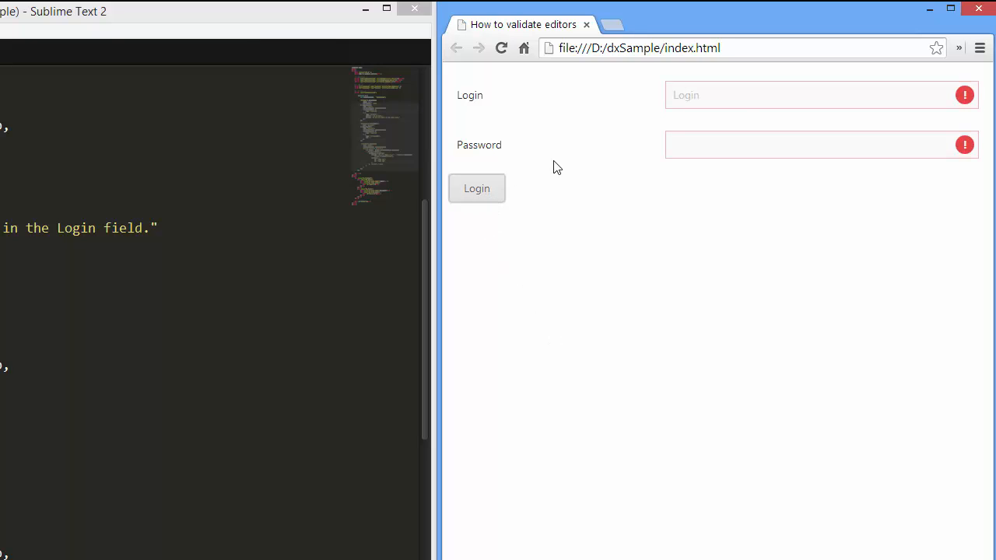
click(817, 143)
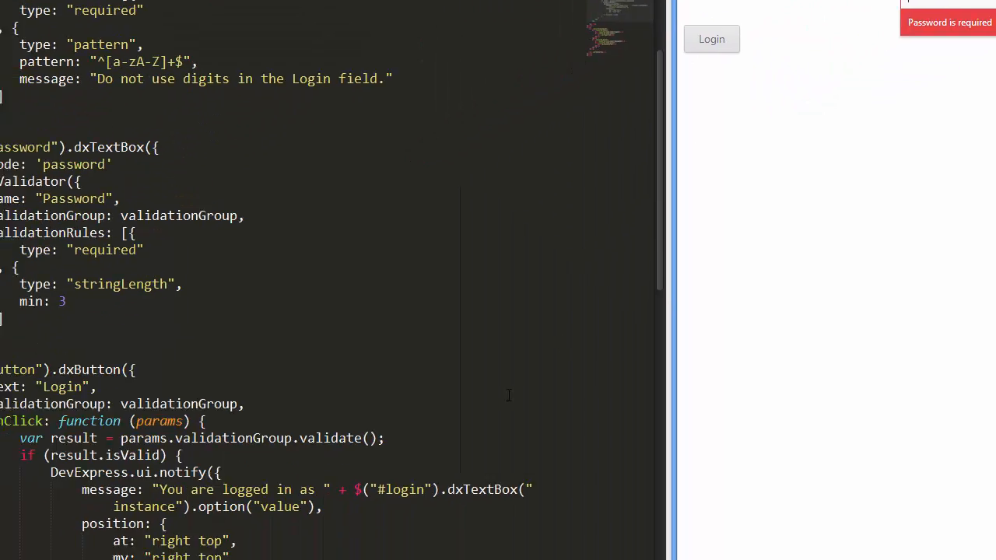
Add a <div id="summary"></div> container above the Login button div
scroll(down, 3)
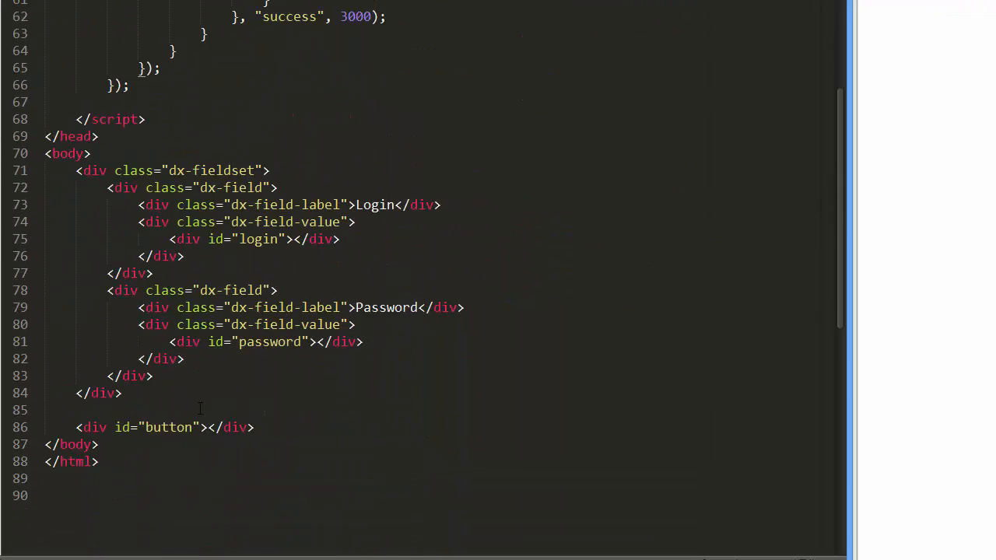
text(<div ></div>)
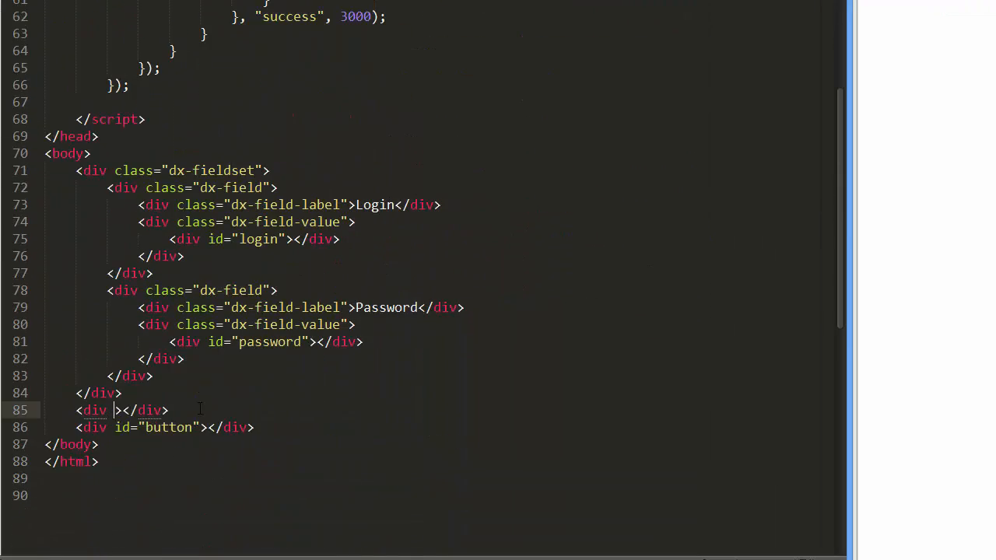
text(id="summa")
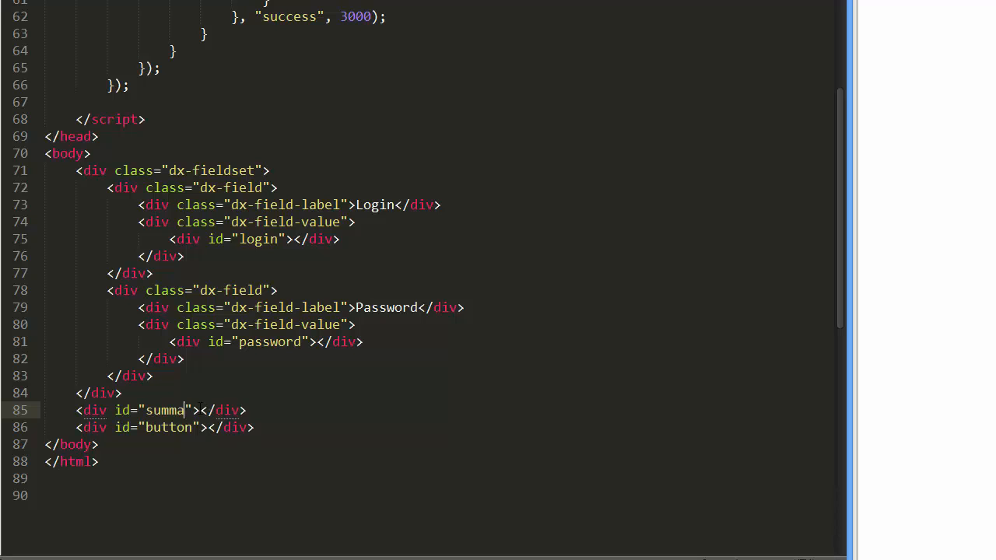
Turn #summary into a dxValidationSummary bound to validationGroup in the script
scroll(up, 3)
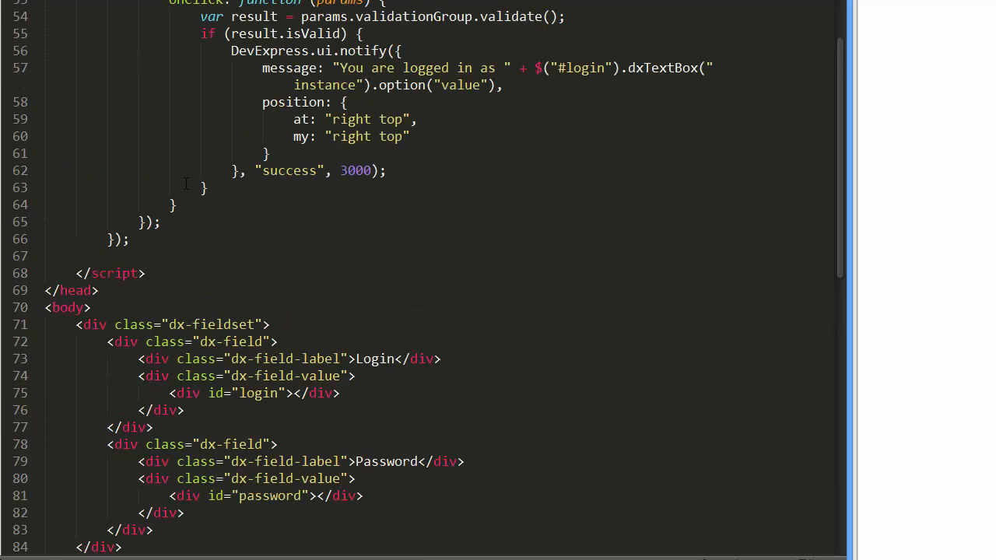
scroll(up, 3)
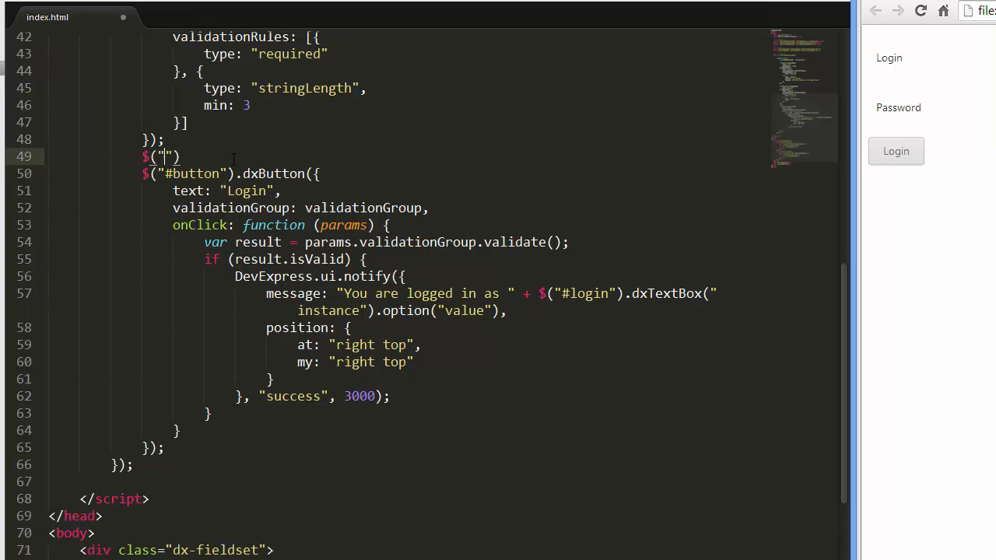
text(summary)
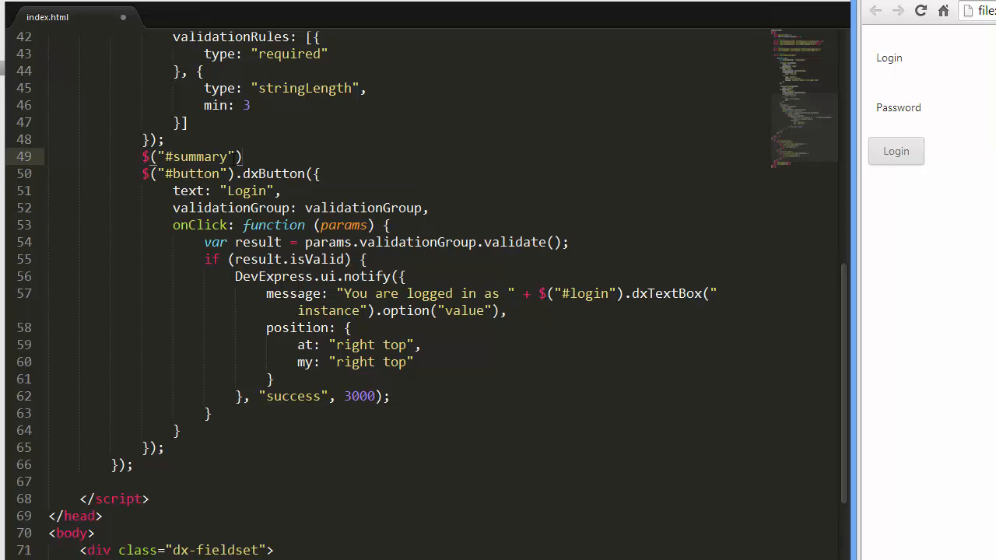
text(.dxValidationSummary({)
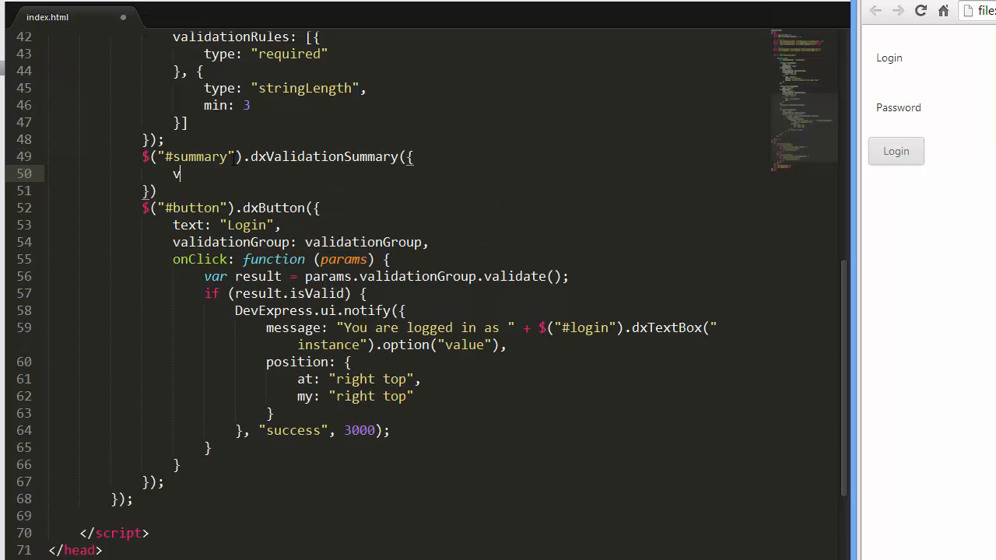
text(alidationGroup: validationGroup)
click(443, 191)
text(;)
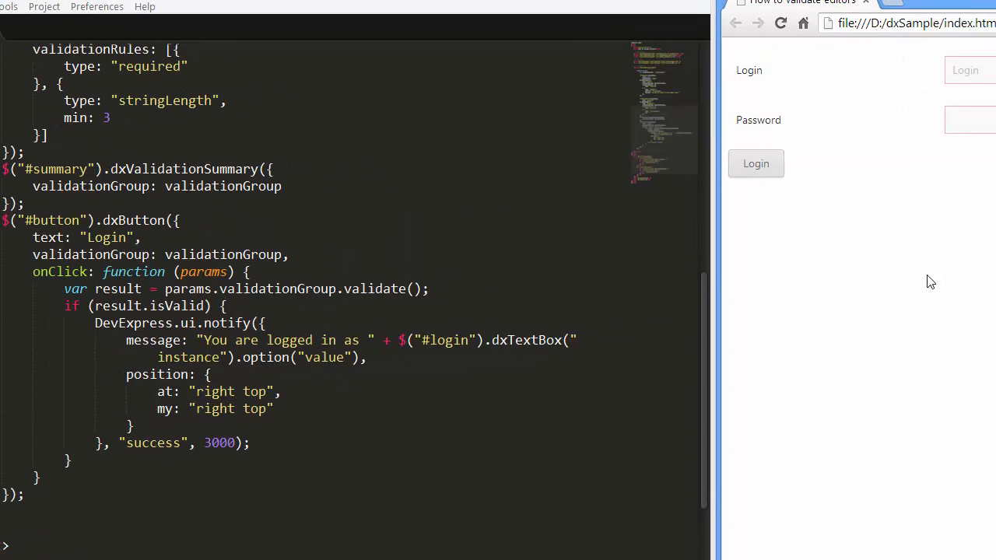
Submit the empty form so the summary lists the required-field errors
click(756, 164)
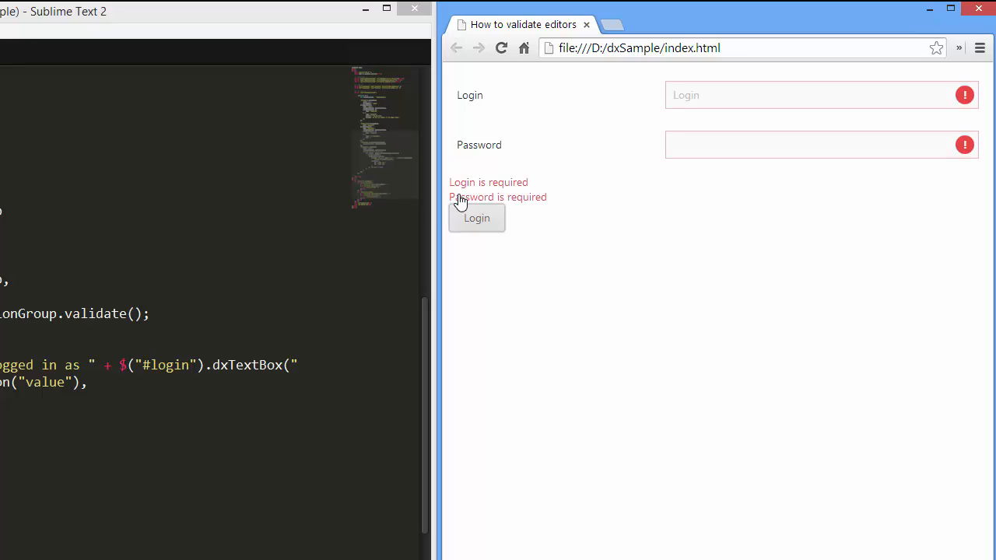
mouse_move(540, 209)
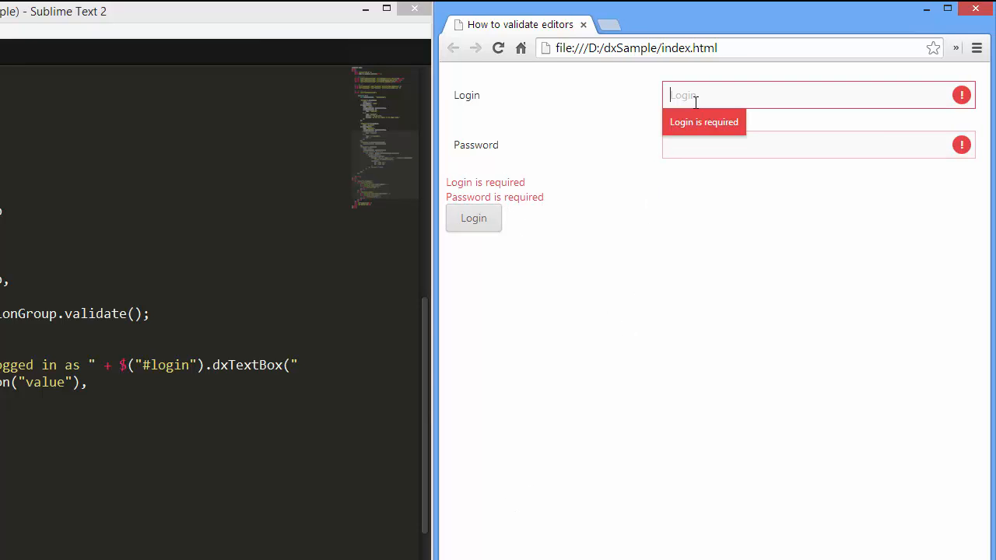
Enter login 'test' and a password, then submit to get 'You are logged in as test'
text(test)
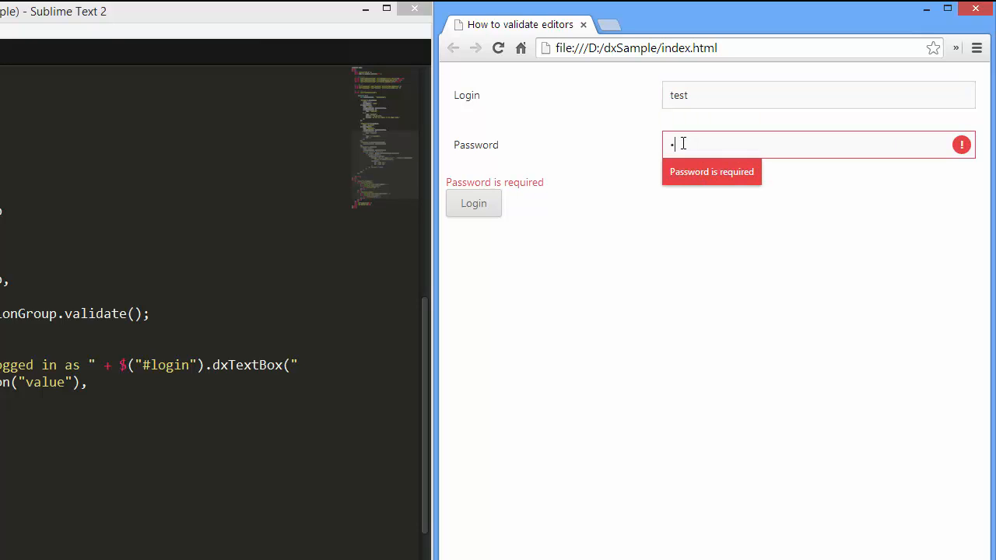
text(•)
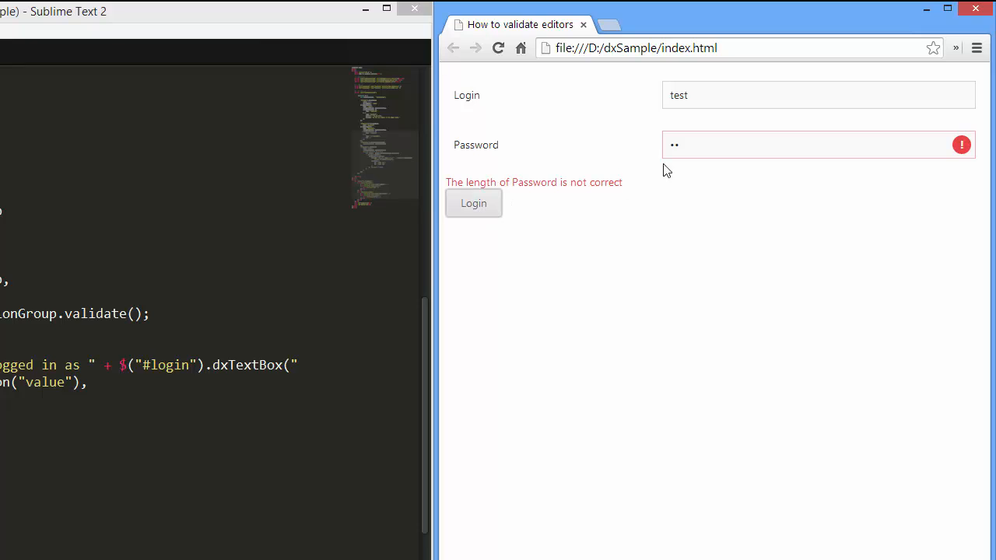
text(••)
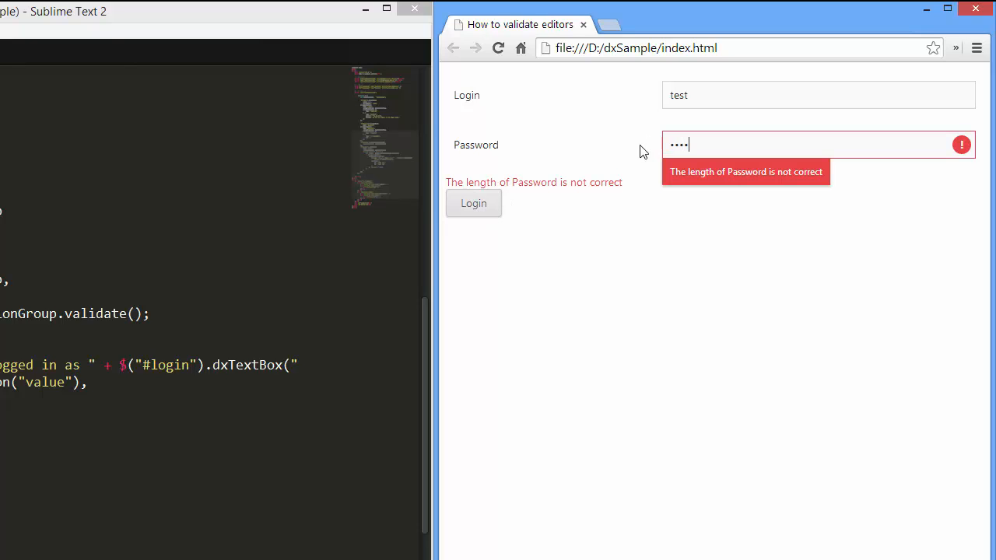
click(473, 203)
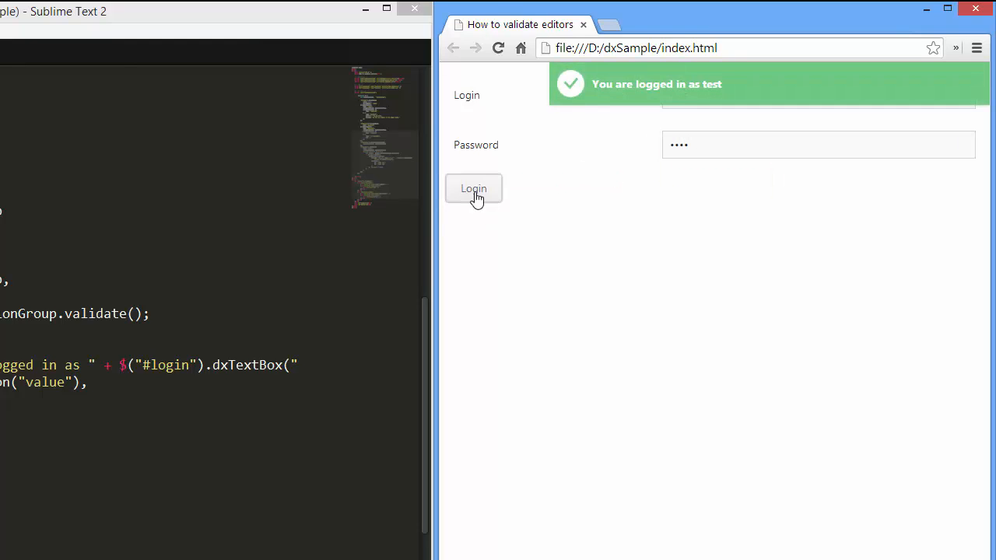